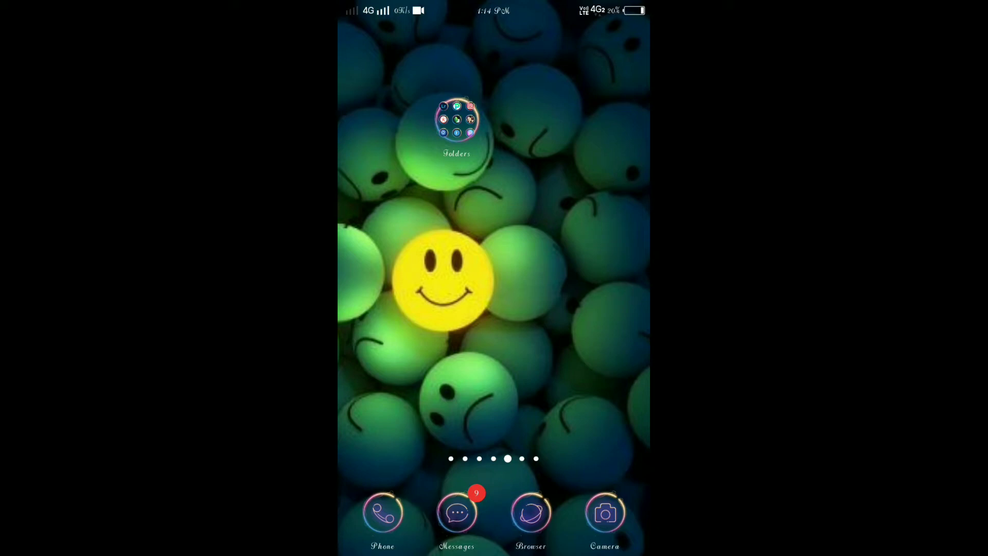
- Launch KineMaster from the photo and video apps folder on the home screen
left_click(456, 119)
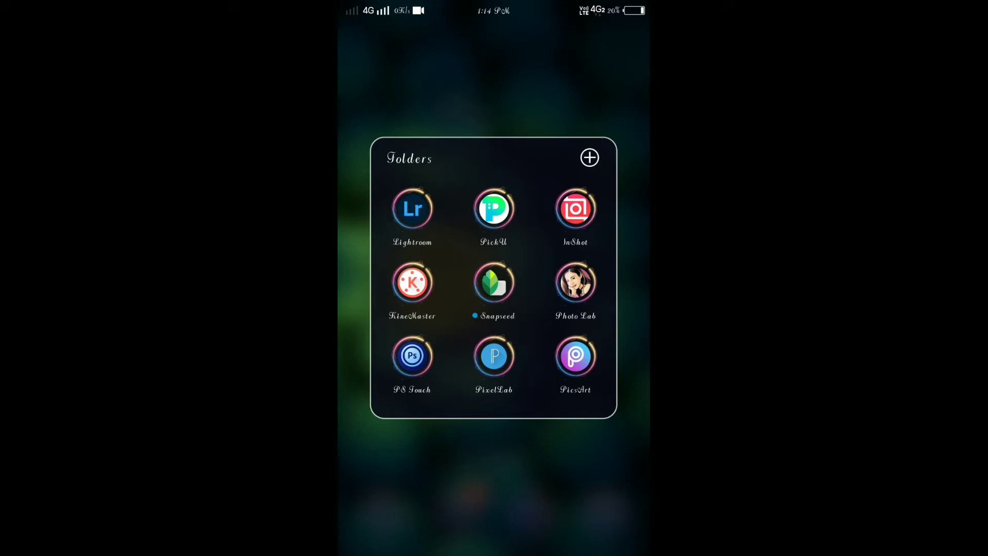
left_click(412, 282)
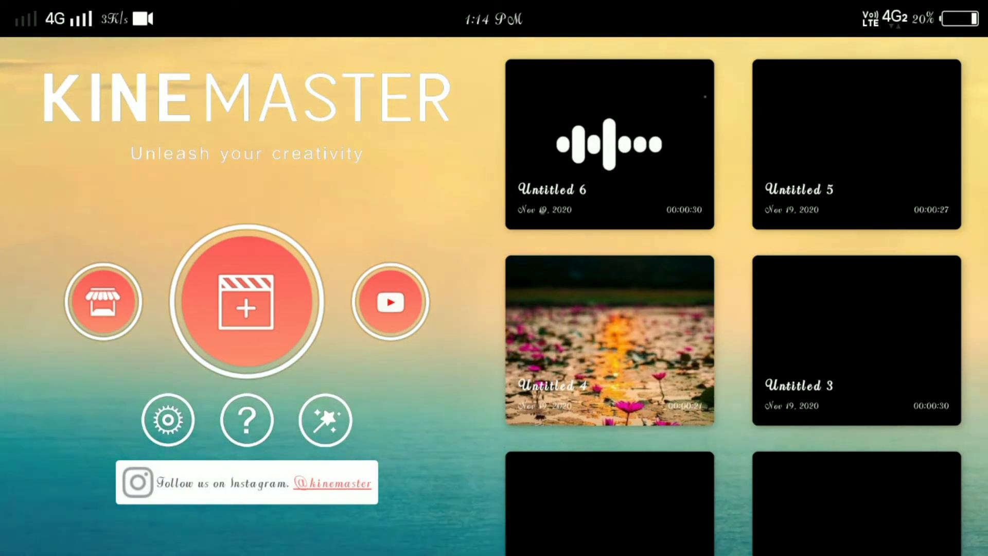
- Create a new project in vertical 9:16 aspect ratio with an empty timeline
left_click(246, 300)
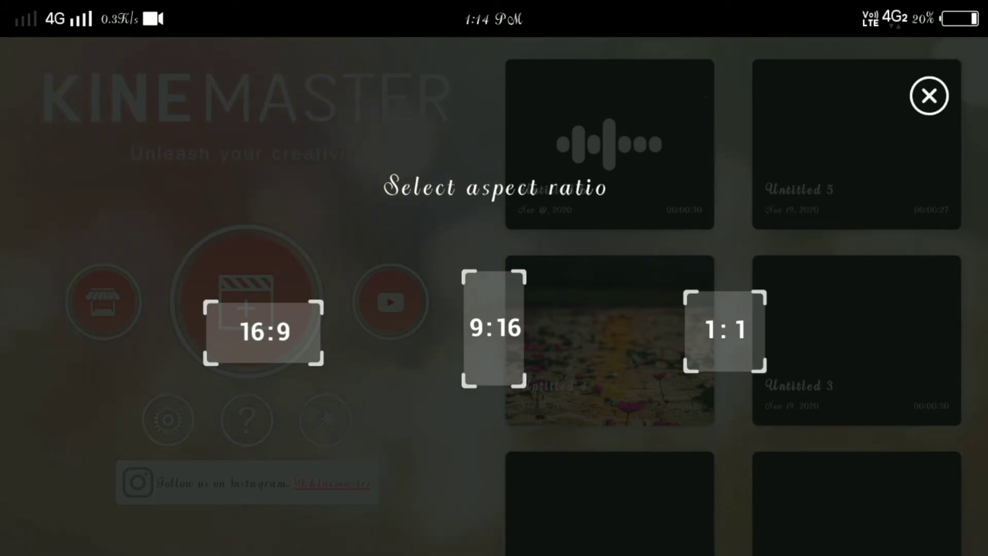
left_click(928, 95)
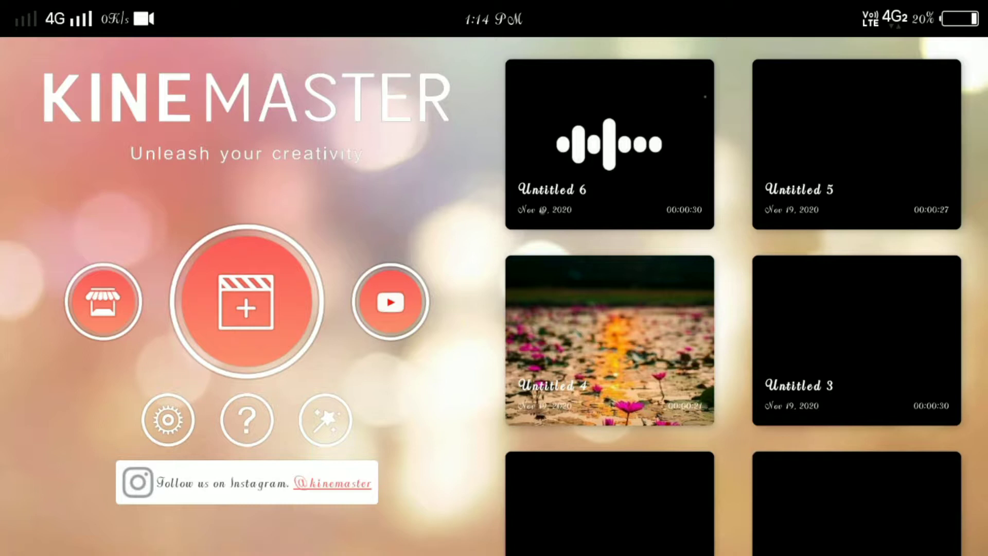
left_click(248, 302)
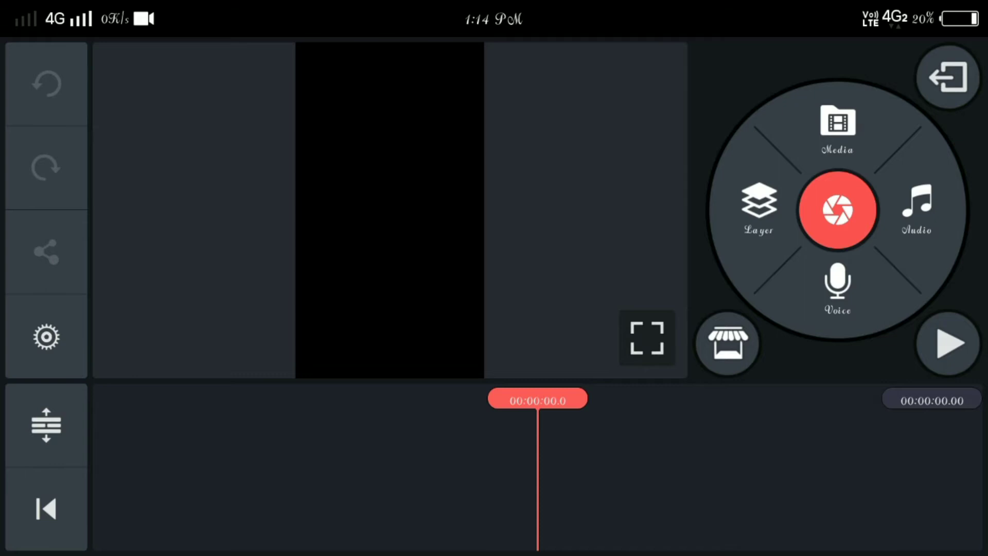
- Add the festival and lotus photos from the gallery, forming a 36-second timeline
left_click(837, 123)
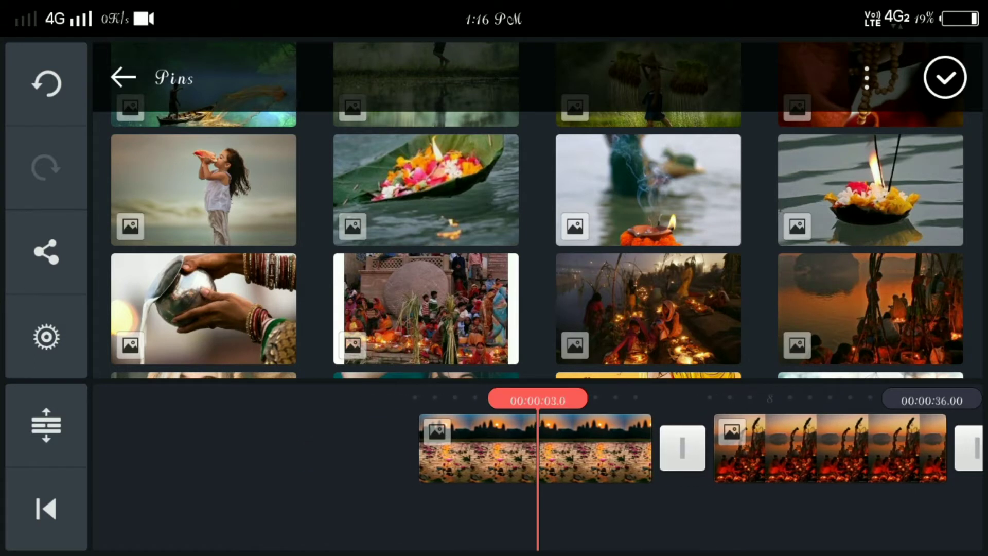
left_click(535, 448)
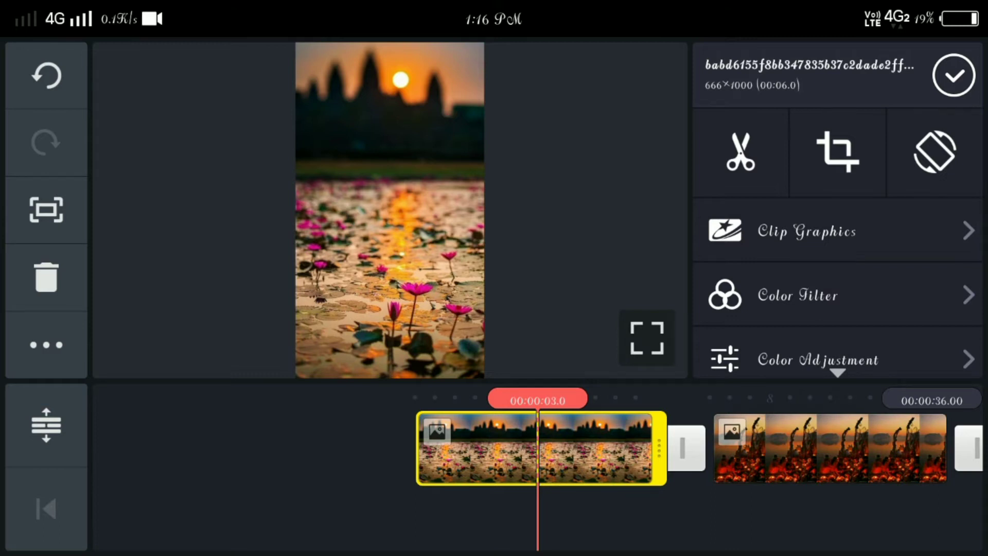
- Trim each photo clip from six to three seconds, bringing the slideshow to about 19 seconds
left_click(739, 151)
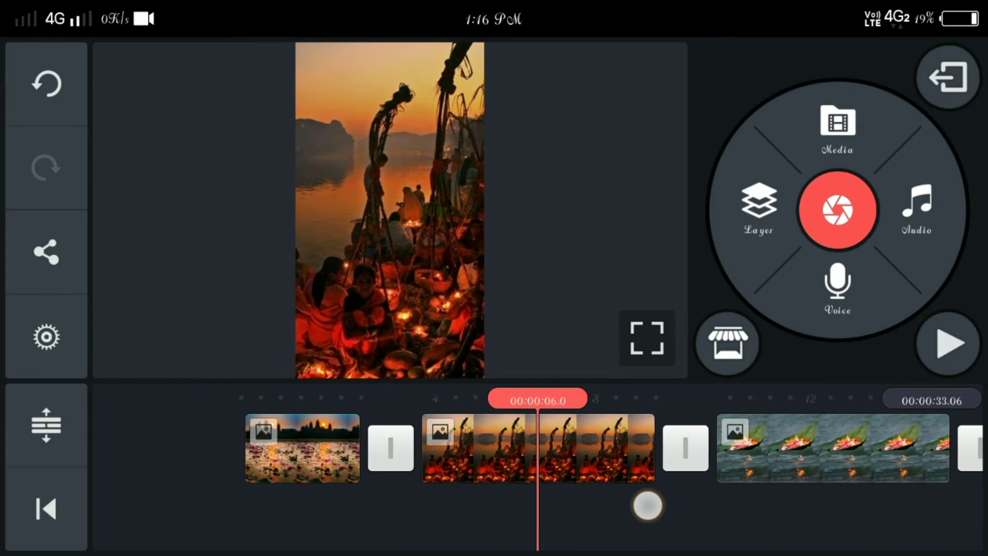
left_click(478, 448)
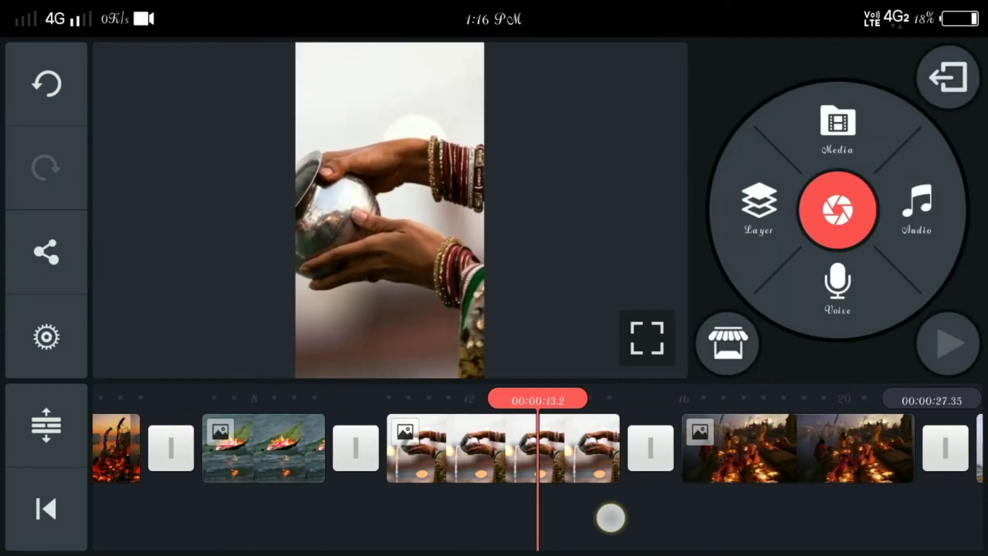
left_click(503, 448)
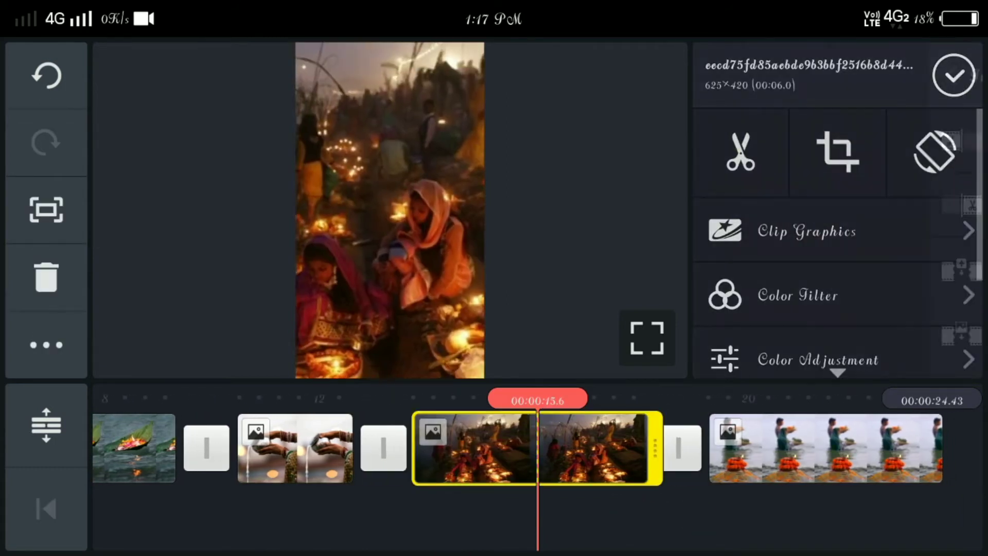
left_click(740, 151)
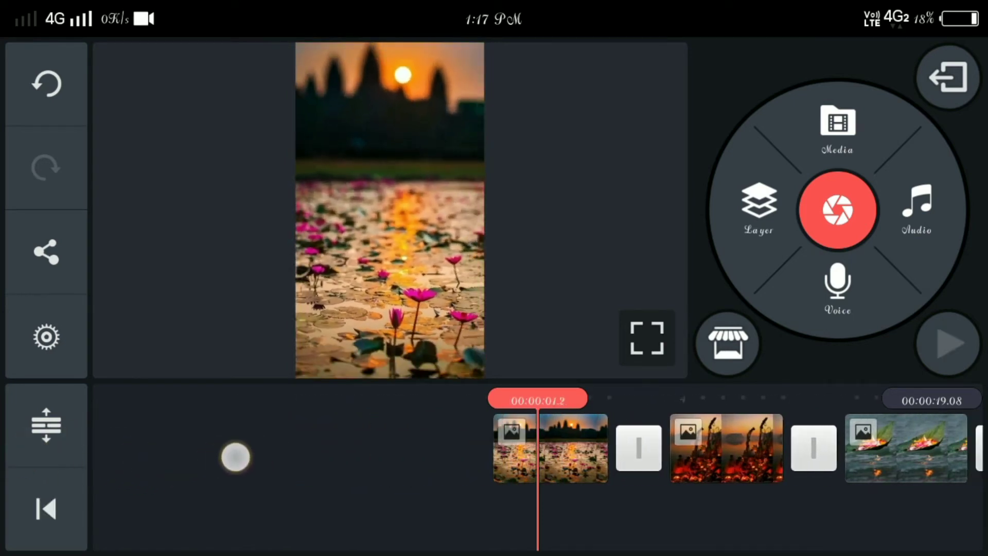
left_click(550, 448)
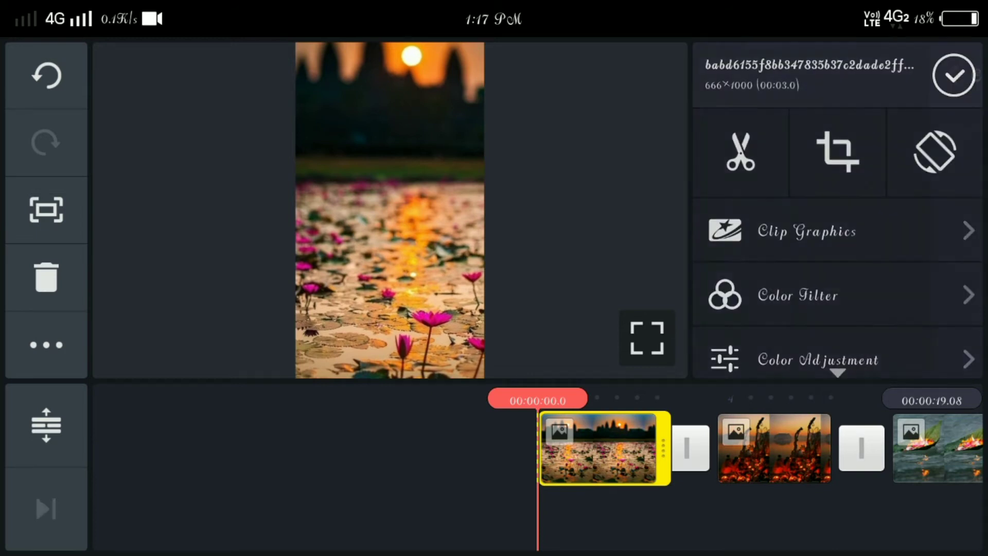
- Match each photo's end crop framing to its start so the images hold still
left_click(837, 152)
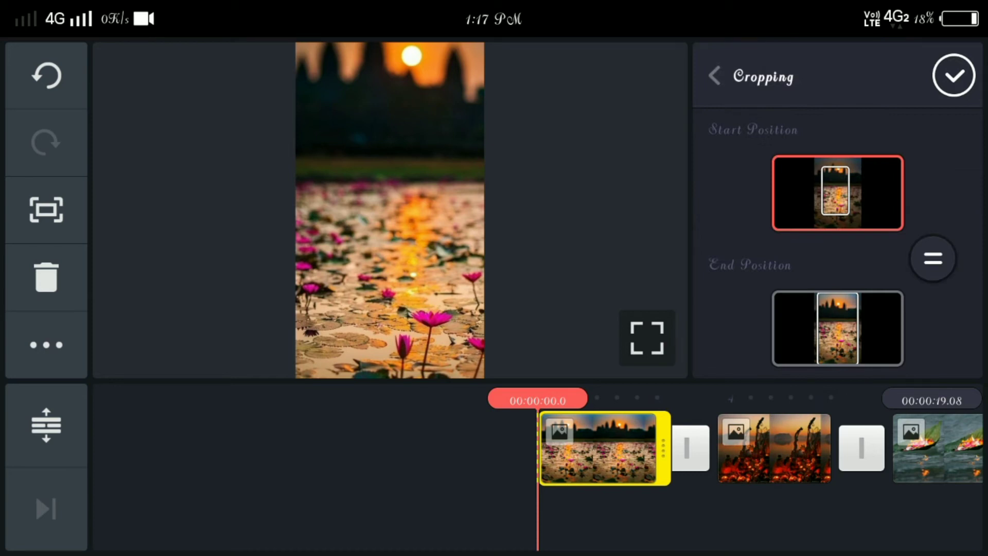
left_click(933, 258)
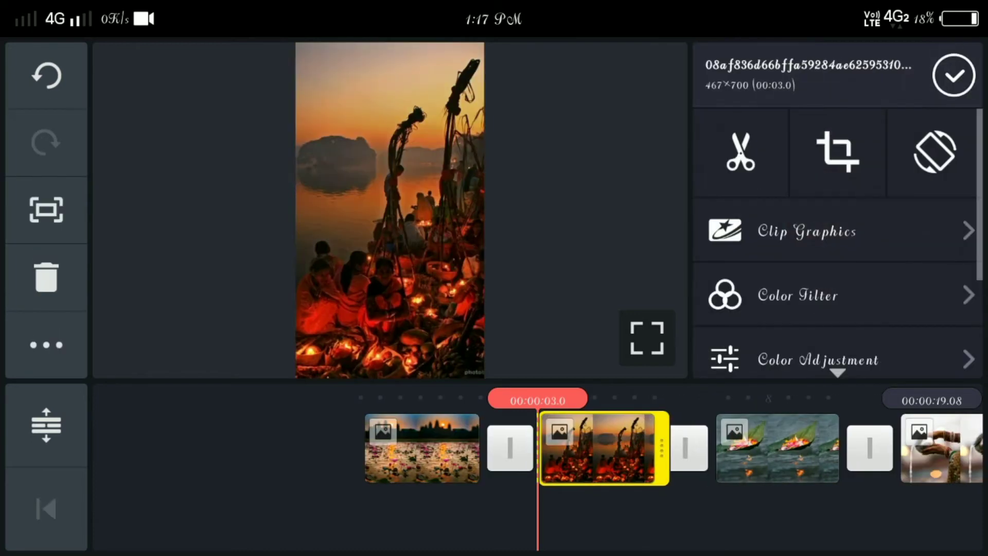
left_click(838, 152)
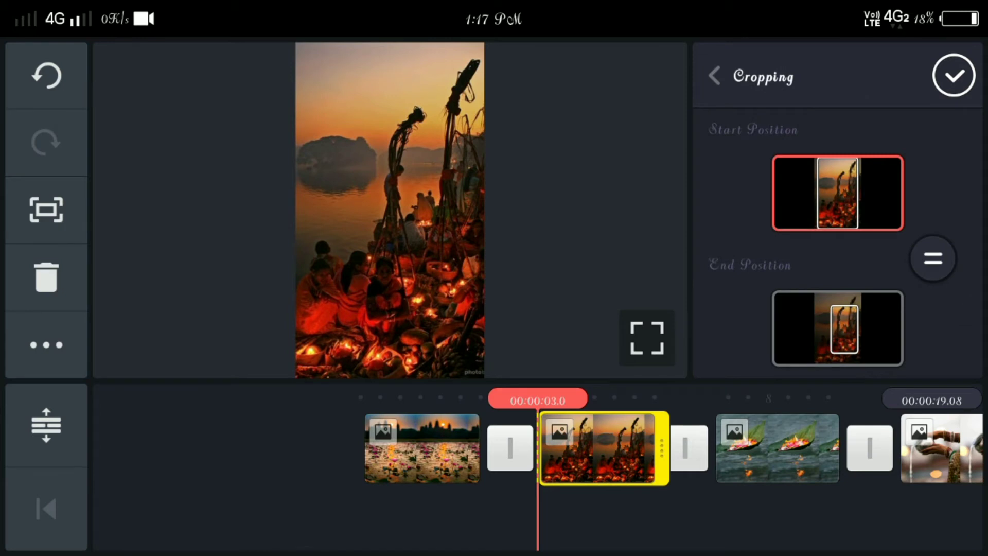
left_click(933, 258)
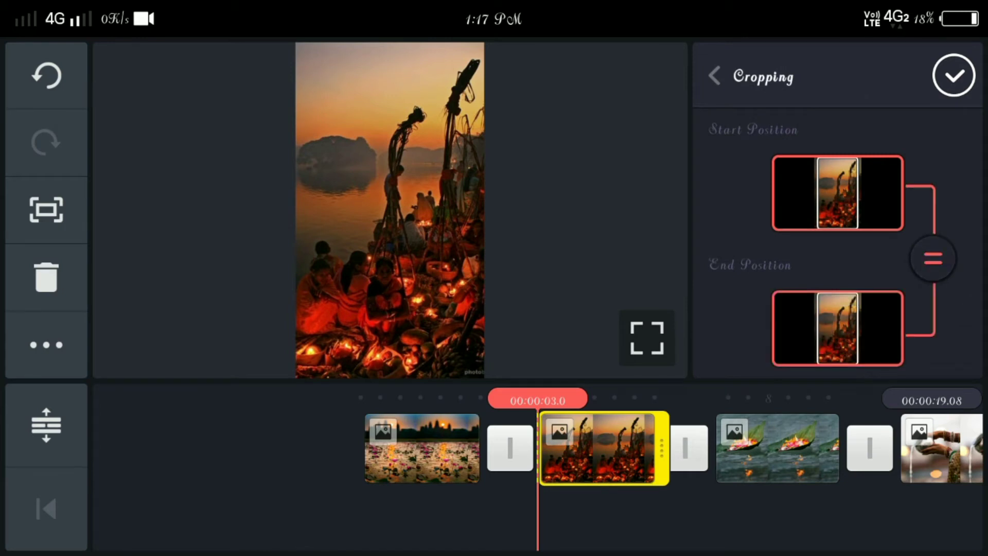
left_click(953, 76)
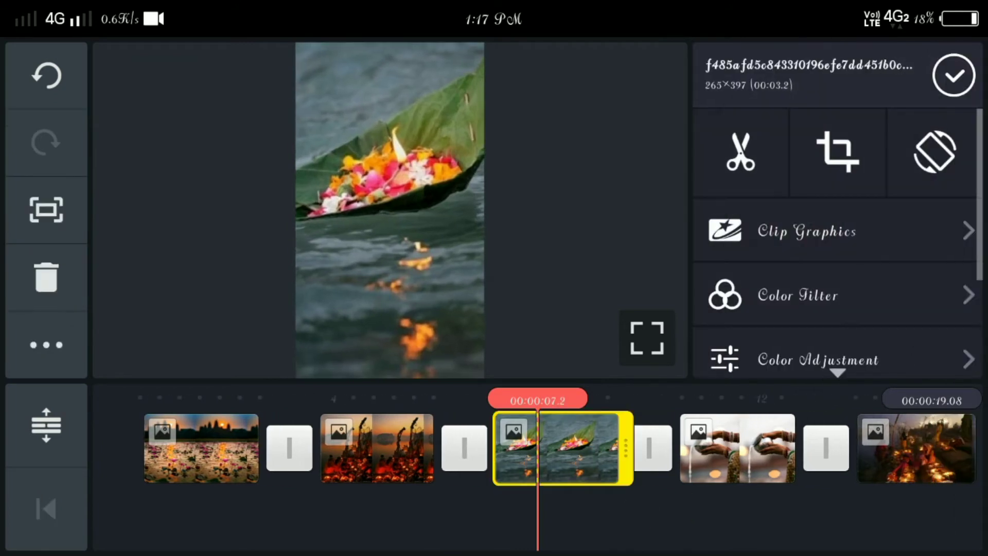
left_click(837, 151)
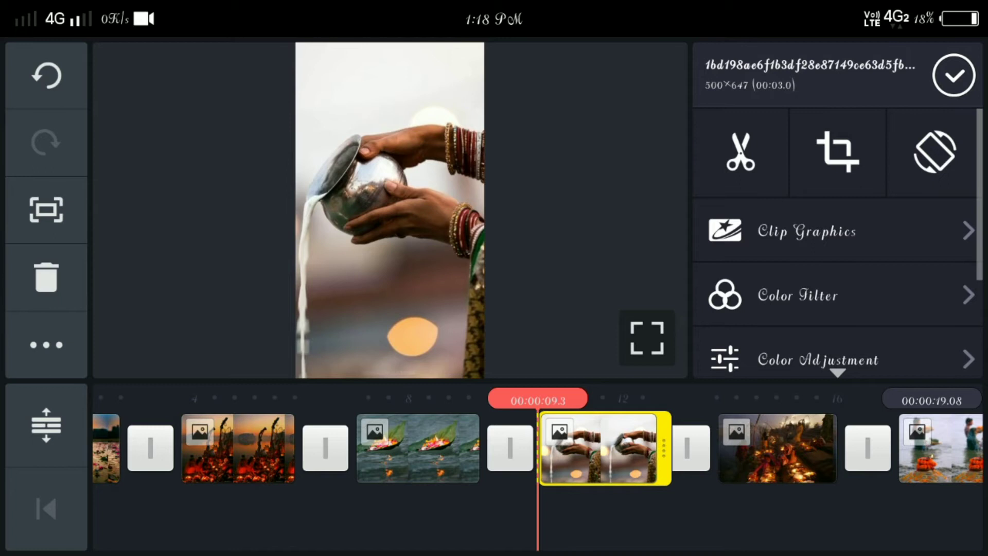
left_click(837, 151)
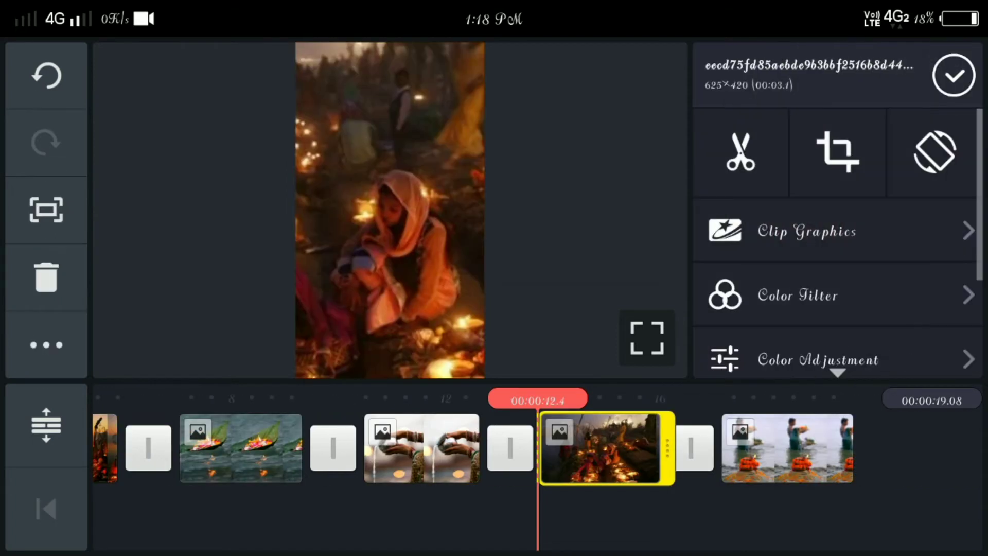
left_click(837, 152)
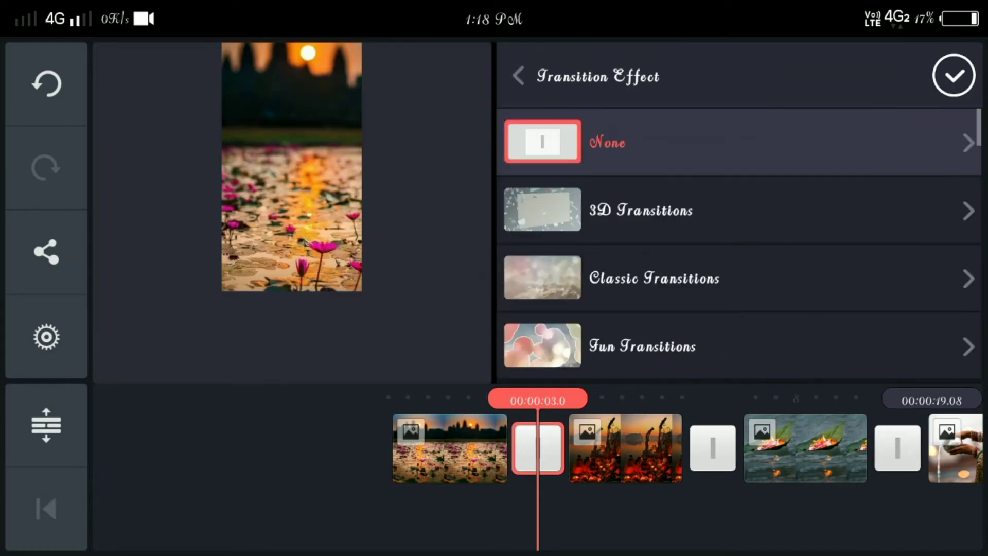
- Choose a Digital Curtain pattern for the transition between the first two photos
scroll("down", 3)
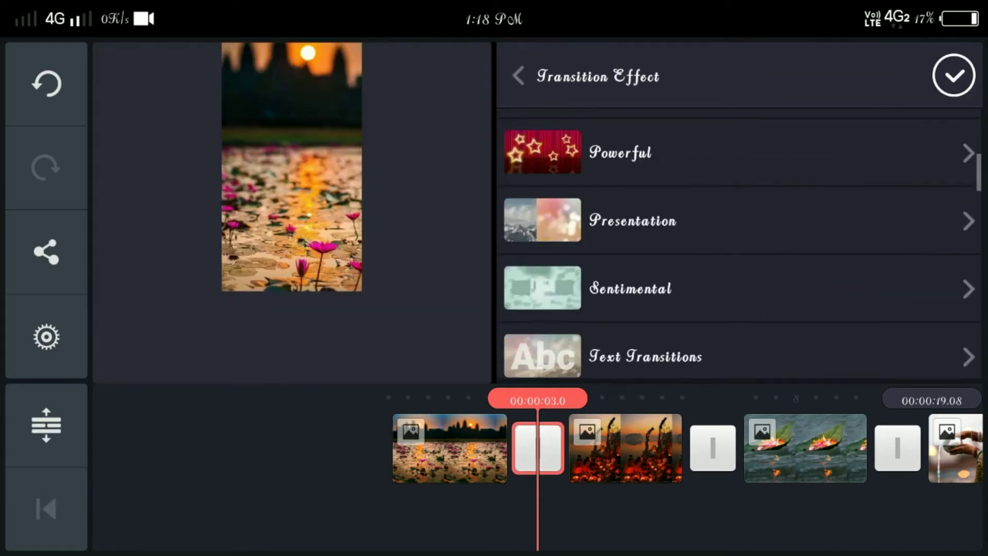
scroll("down", 3)
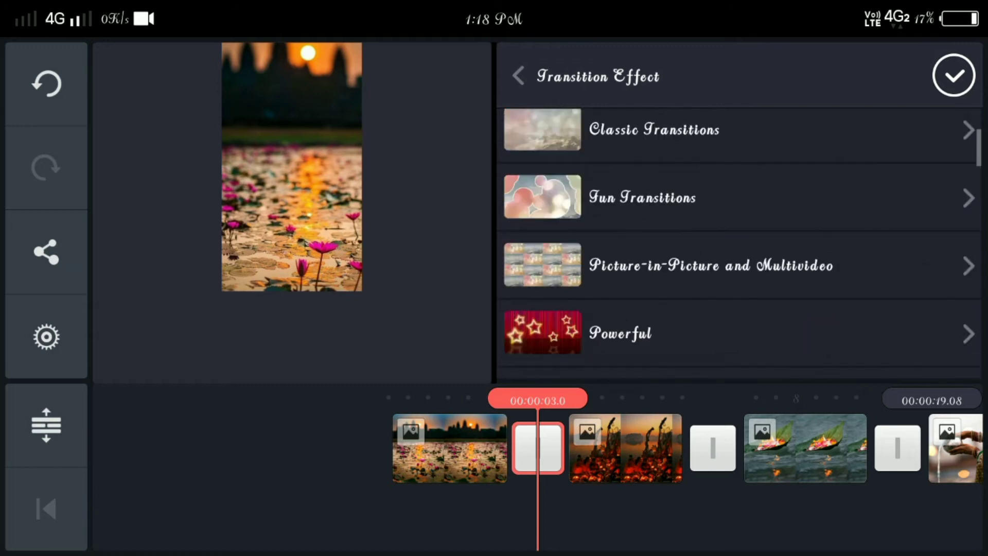
scroll("down", 3)
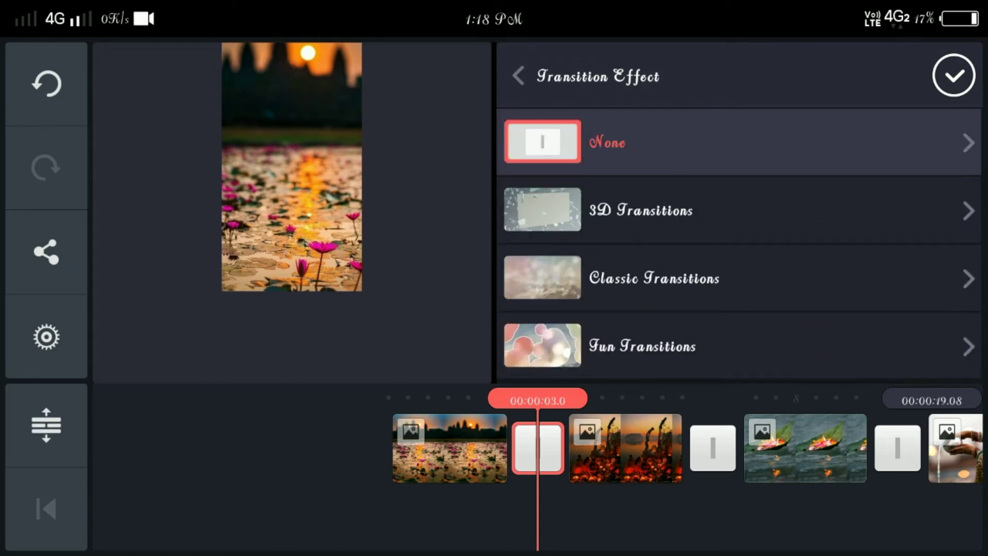
scroll("down", 3)
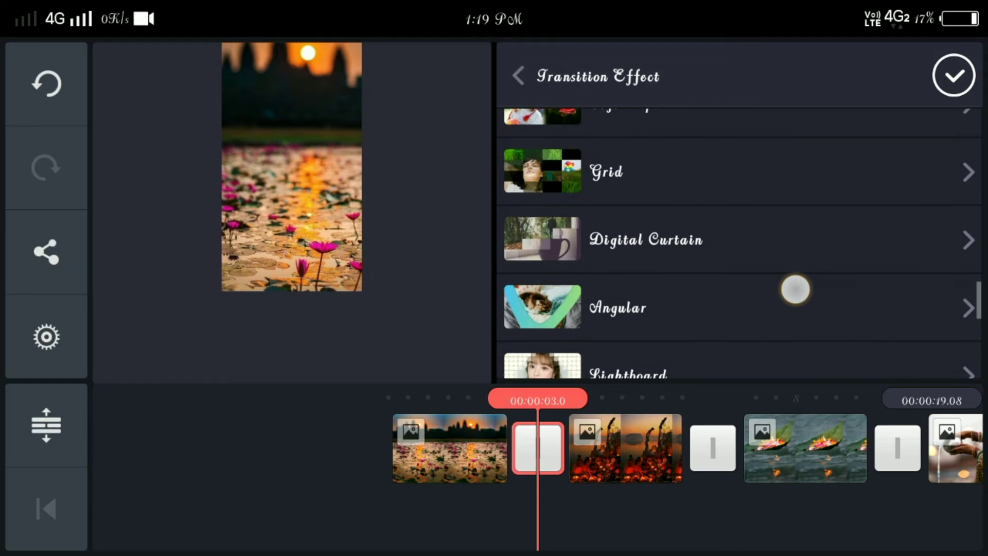
scroll("down", 3)
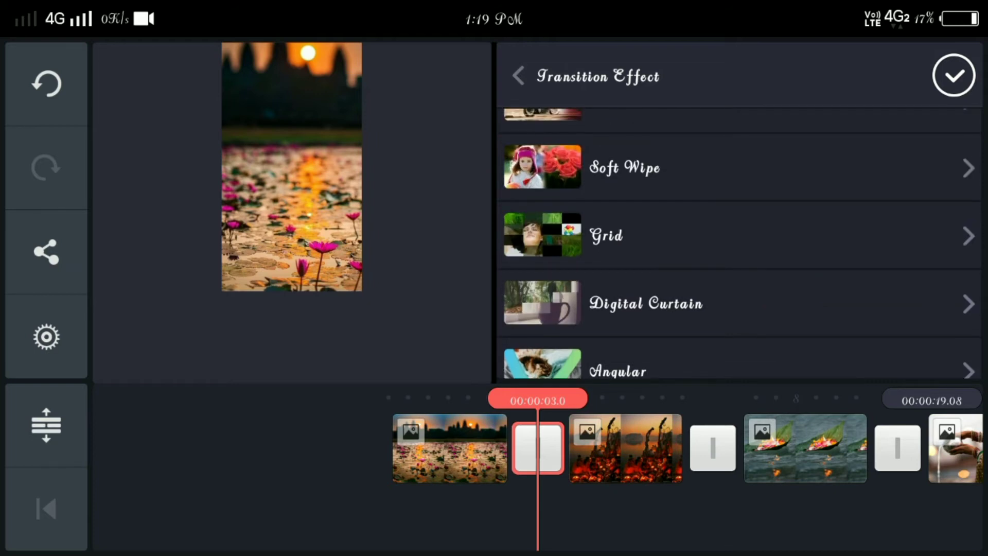
left_click(645, 303)
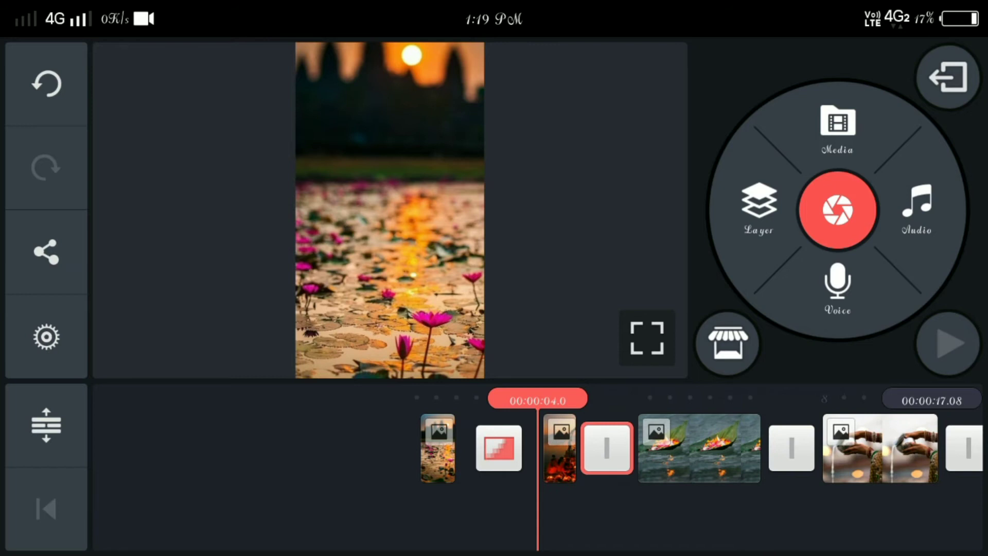
- Apply Digital Curtain patterns such as 03 to the transitions after the second and third photos
left_click(606, 448)
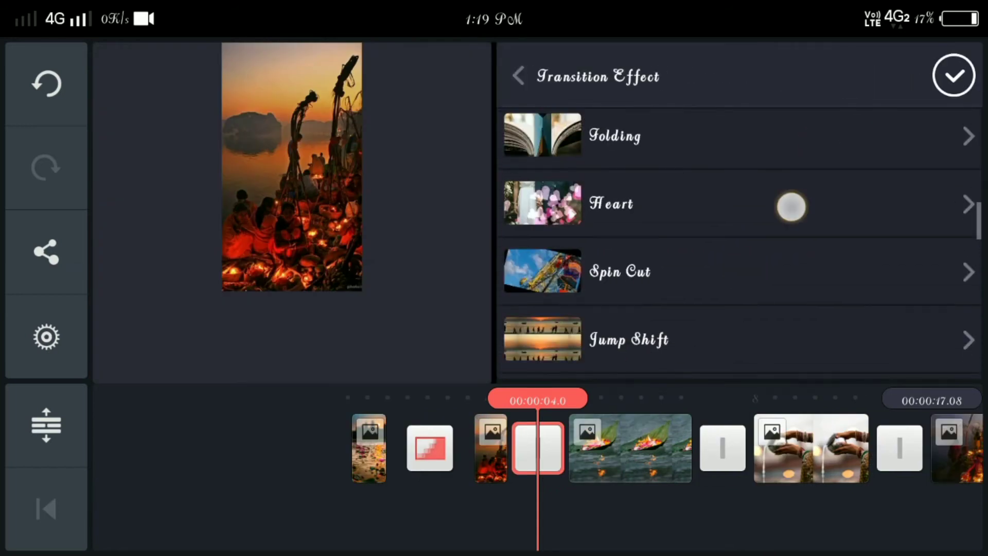
scroll("down", 3)
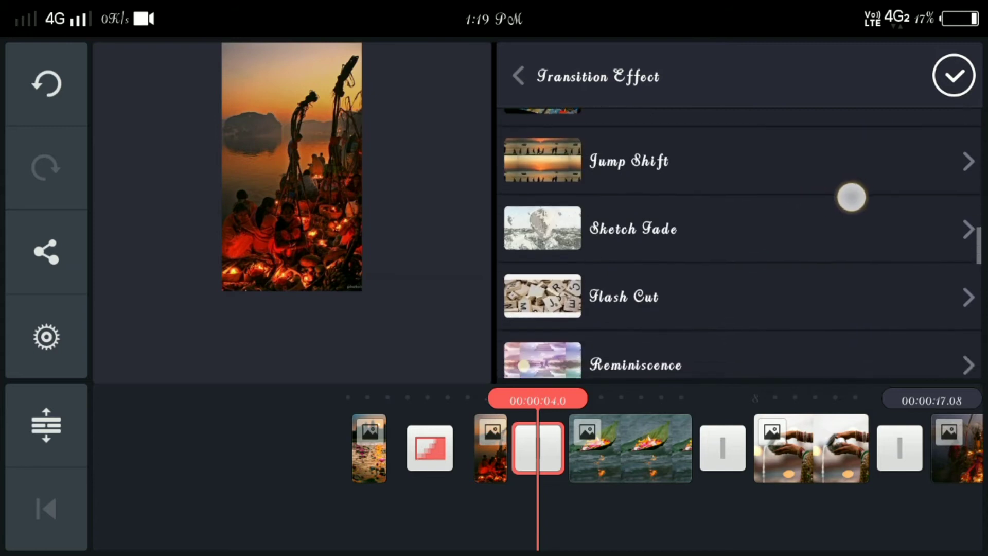
scroll("down", 3)
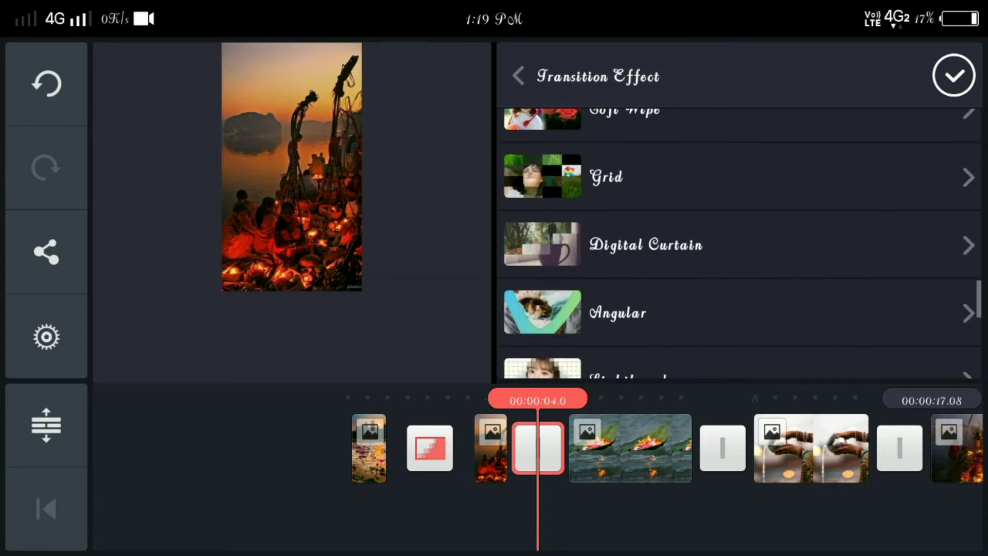
left_click(642, 245)
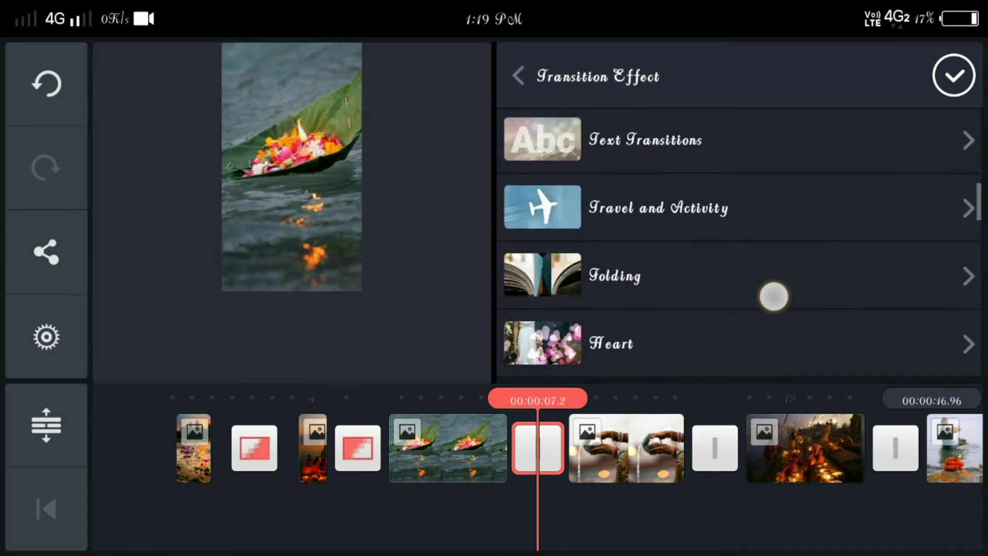
scroll("down", 3)
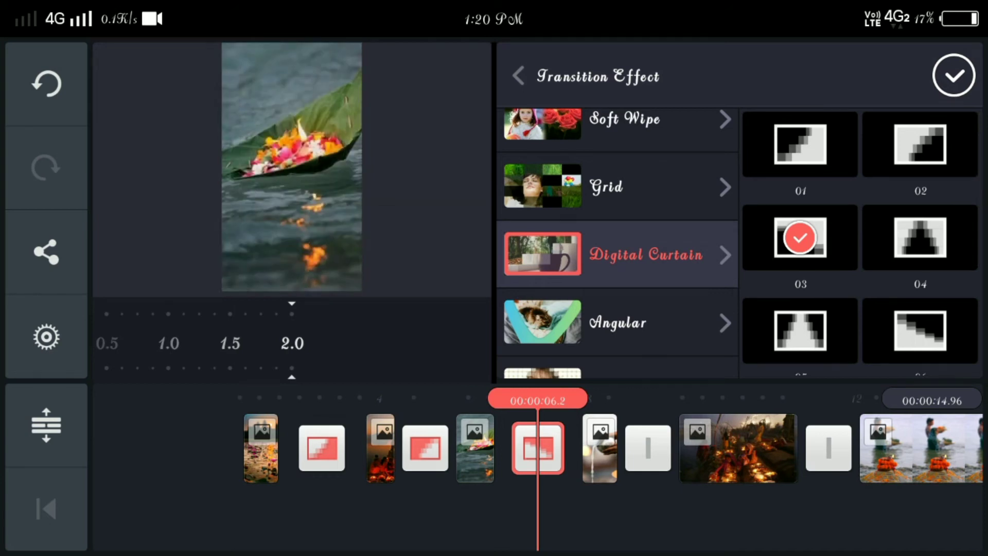
- Apply Digital Curtain patterns to the remaining transitions, trimming the slideshow to about 13 seconds
left_click(953, 75)
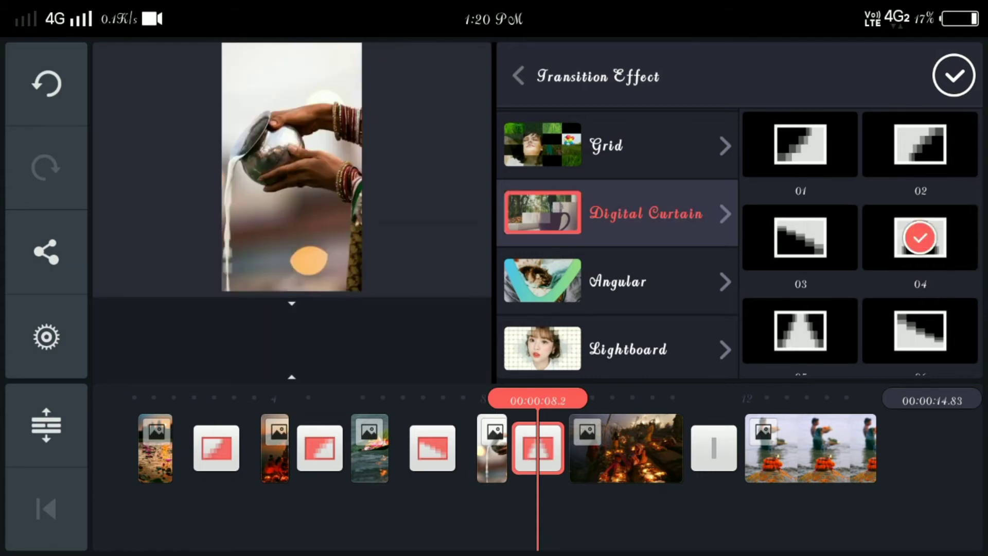
left_click(953, 76)
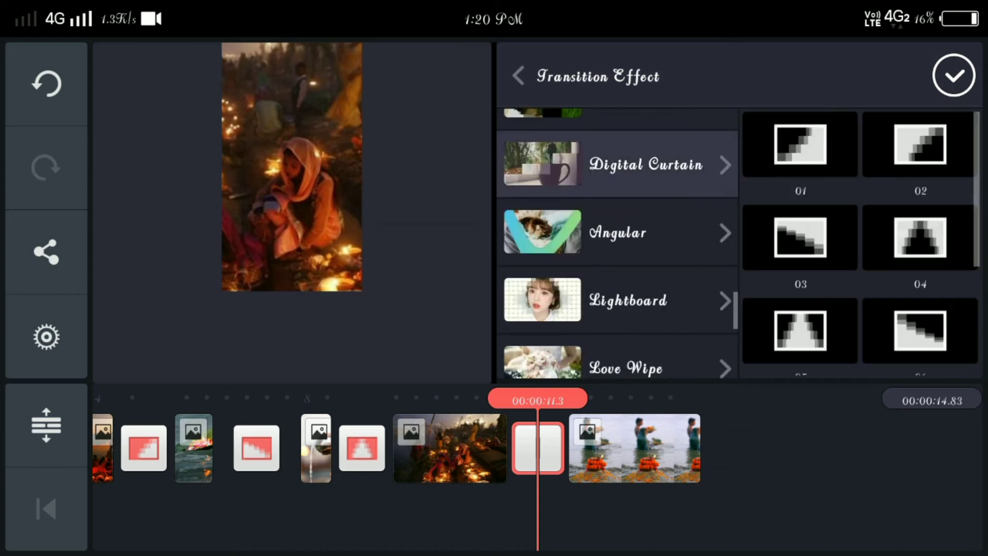
scroll("down", 3)
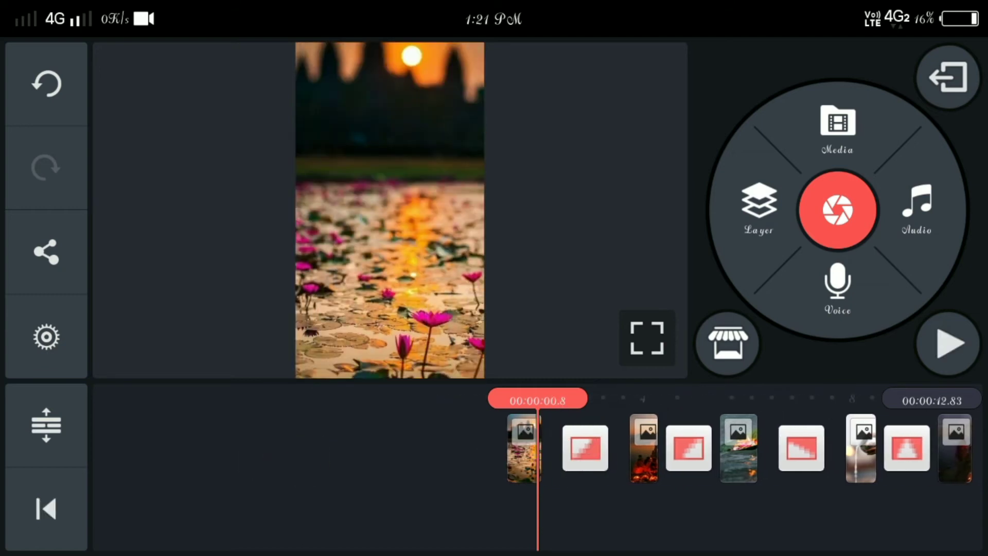
- Lengthen the first, second and floating-leaf photos to roughly five seconds each
left_click(523, 448)
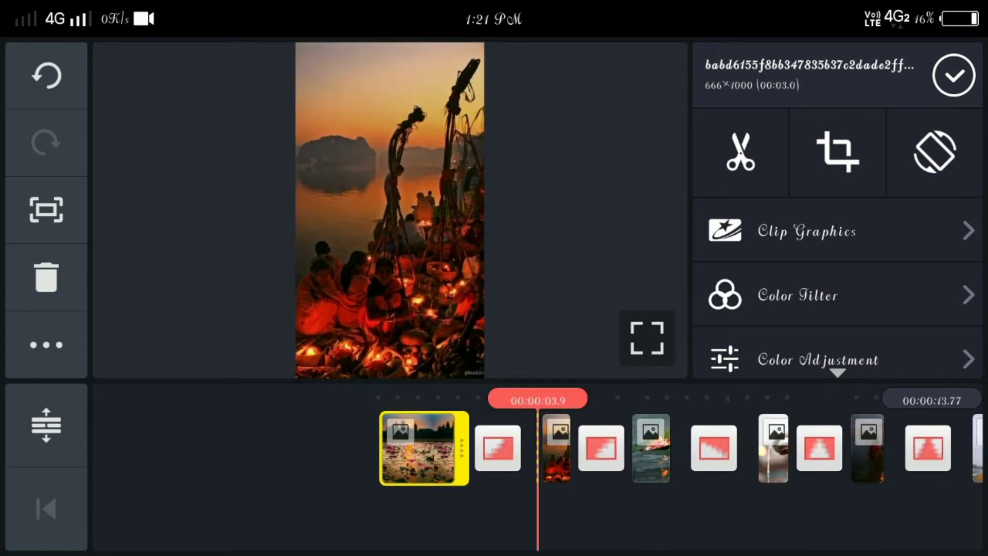
left_click_drag(469, 449, 505, 448)
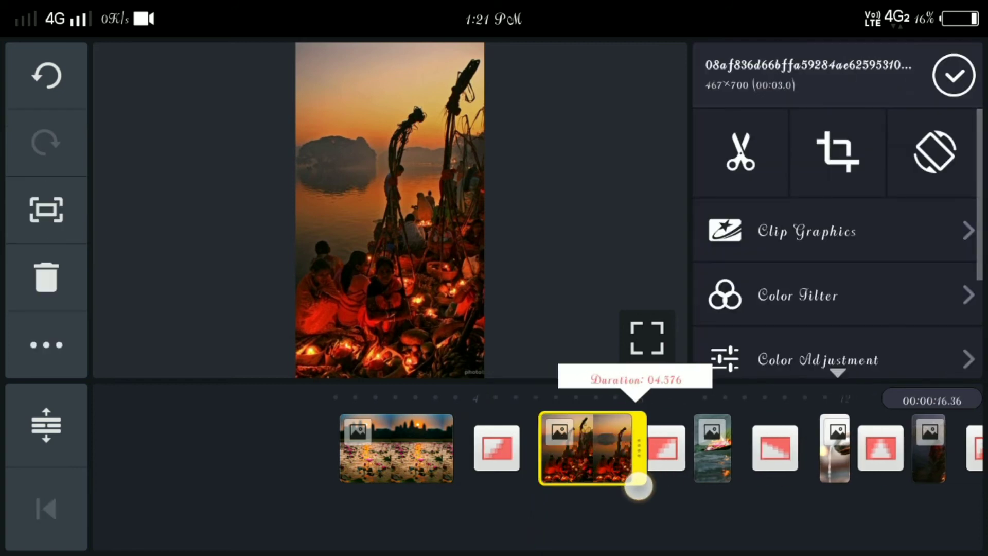
left_click_drag(638, 490, 656, 487)
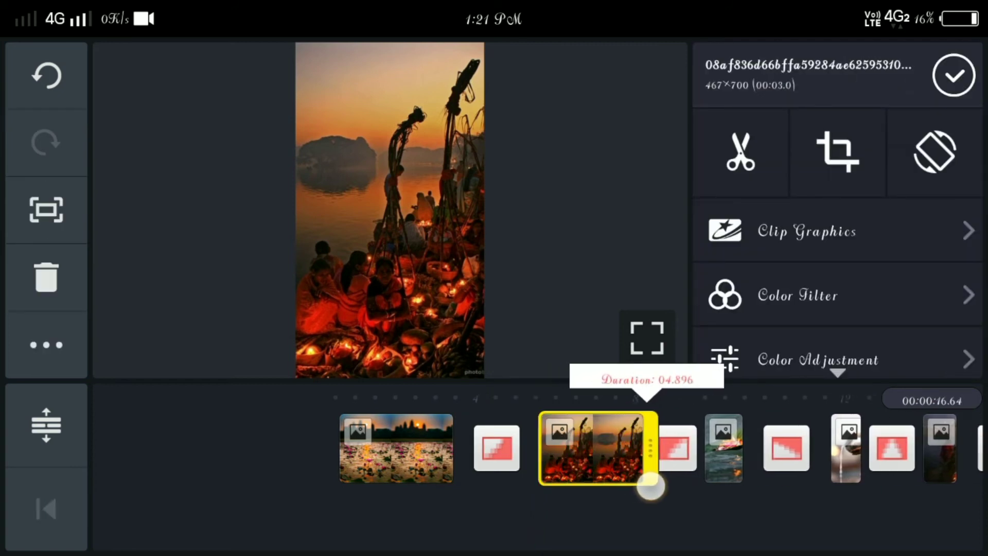
left_click_drag(651, 485, 658, 490)
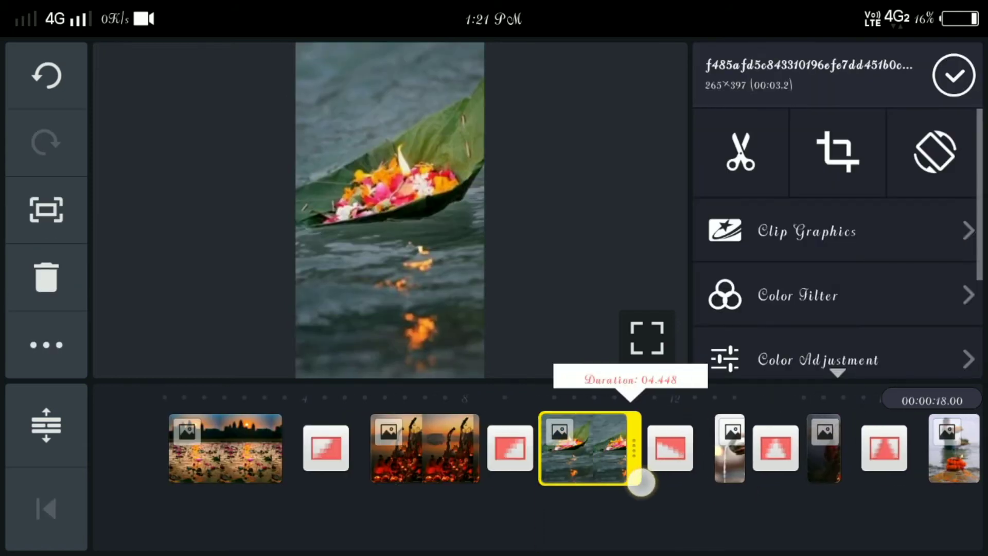
left_click_drag(642, 483, 677, 497)
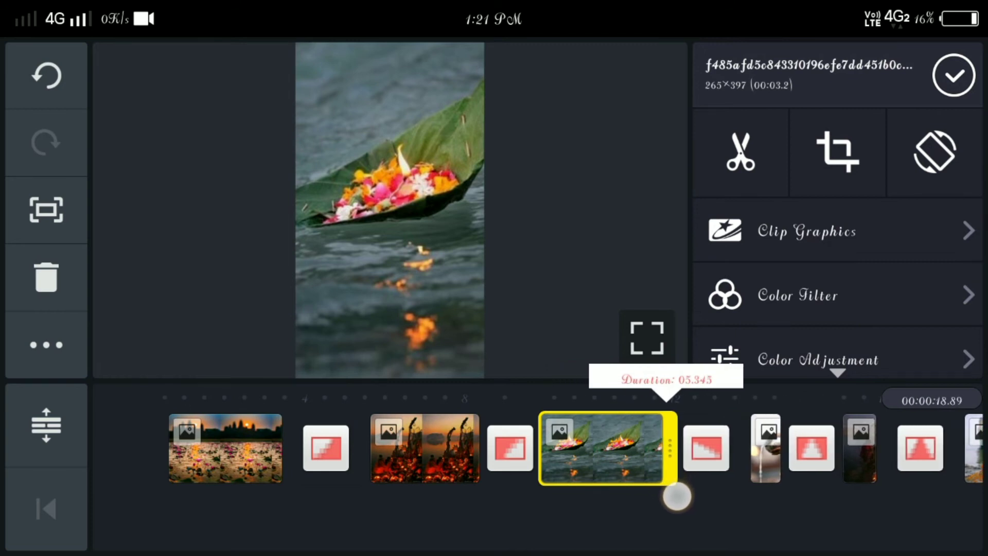
left_click_drag(677, 497, 665, 506)
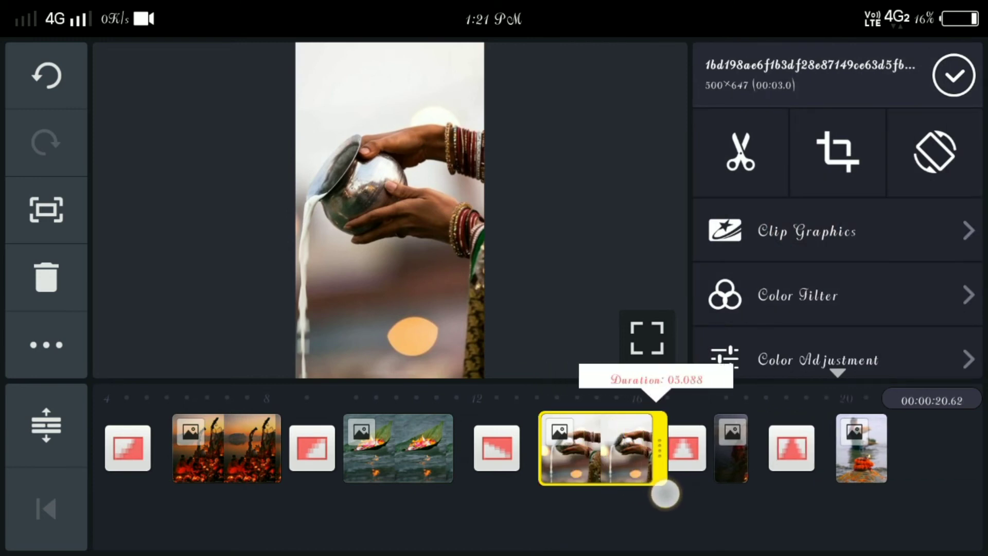
- Lengthen the pouring-hands, candlelit-girl and last photos to roughly five seconds each
left_click_drag(667, 496, 669, 497)
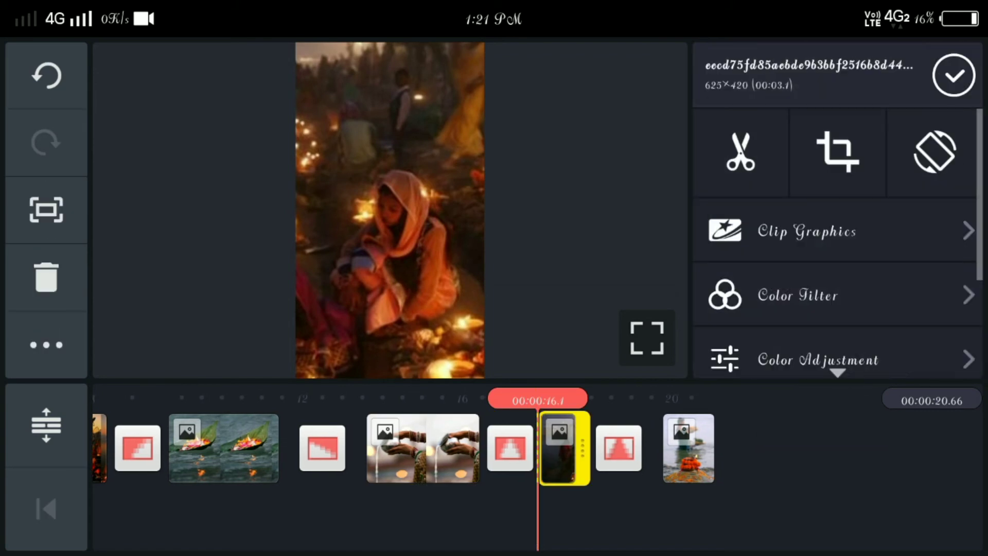
left_click_drag(585, 448, 684, 485)
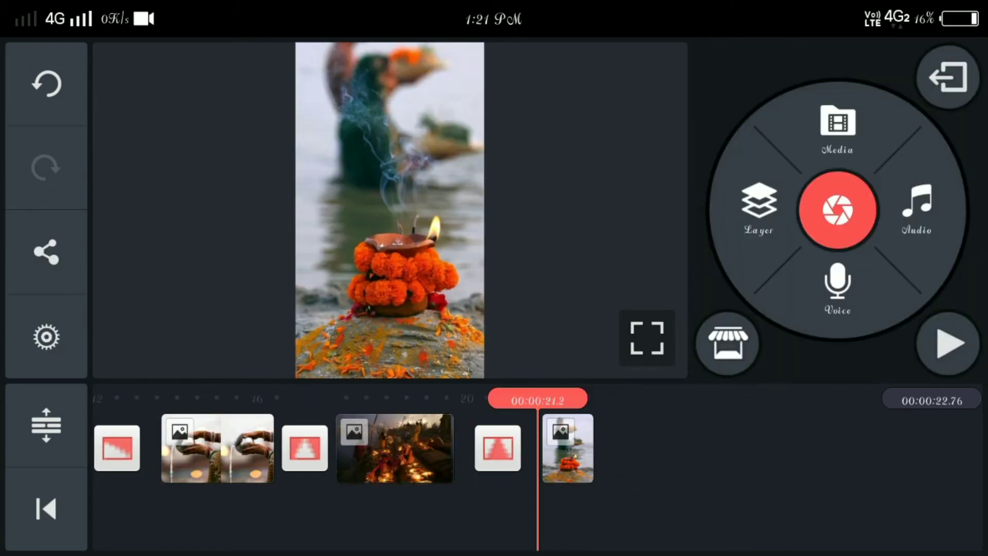
left_click(566, 448)
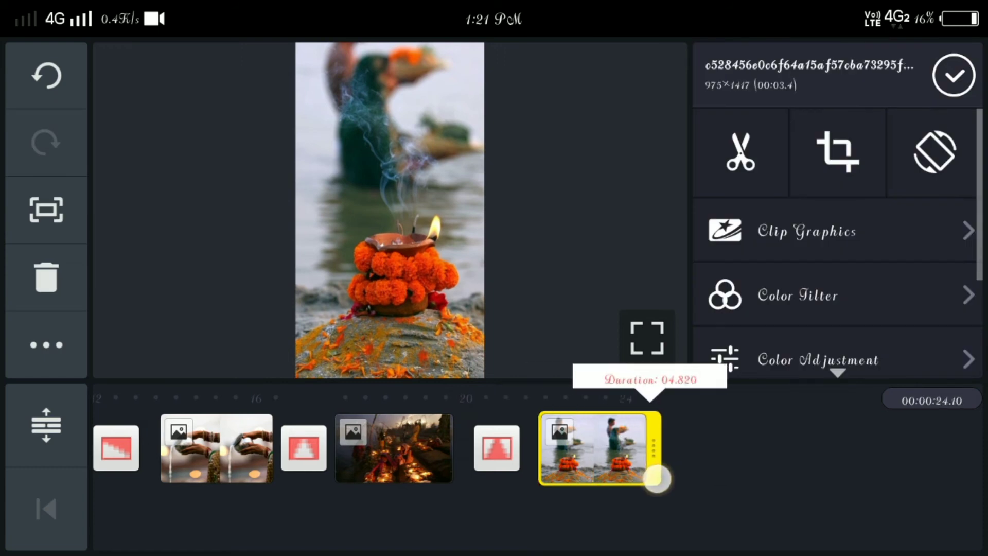
left_click_drag(658, 479, 665, 496)
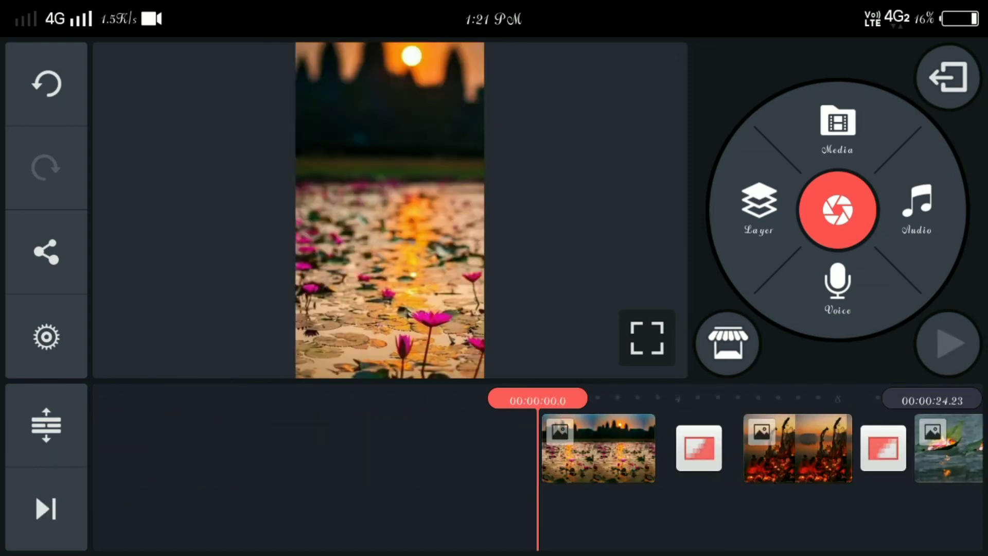
- Preview the slideshow, then add Audio Spectrum Line.mp4 as an overlay layer, accepting the encoding warning
left_click(947, 342)
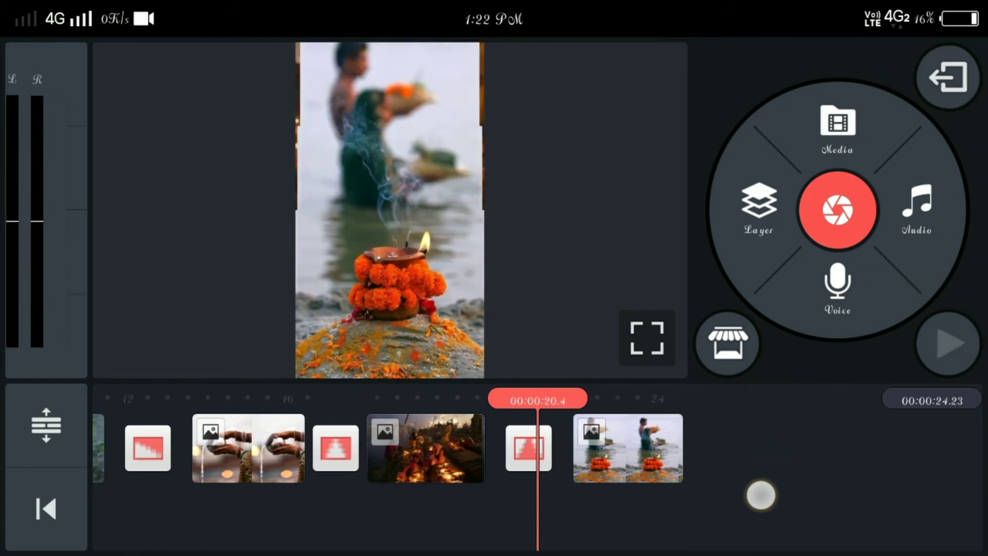
left_click(46, 509)
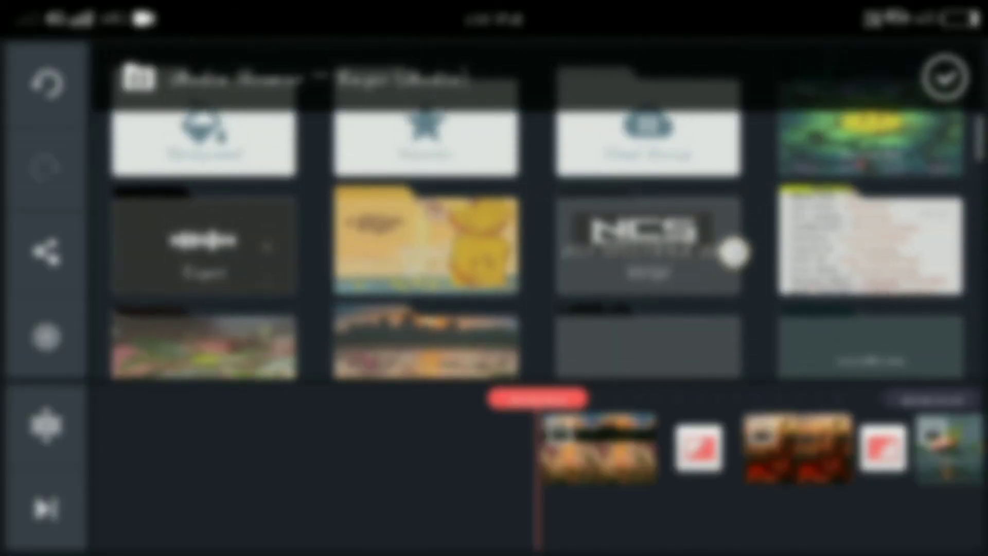
scroll("down", 3)
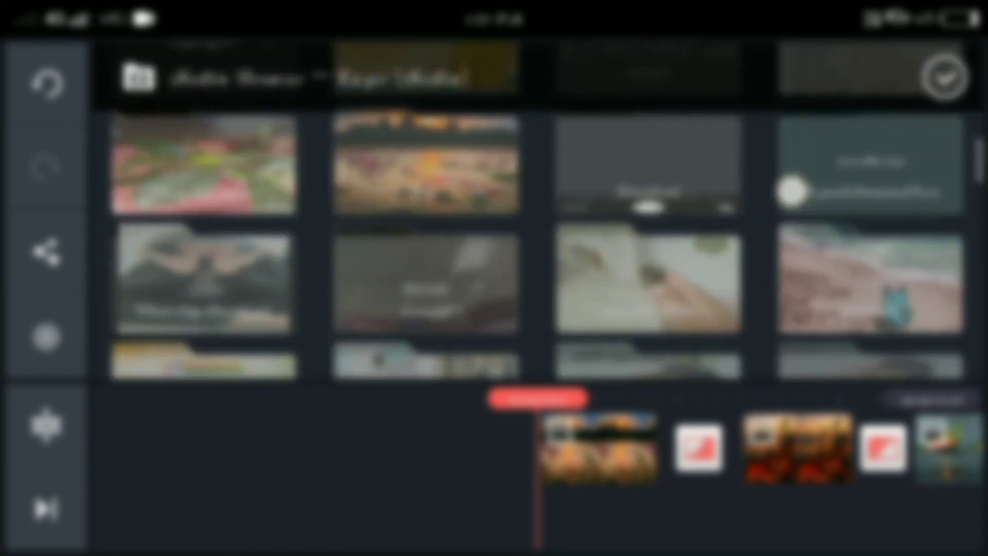
scroll("down", 3)
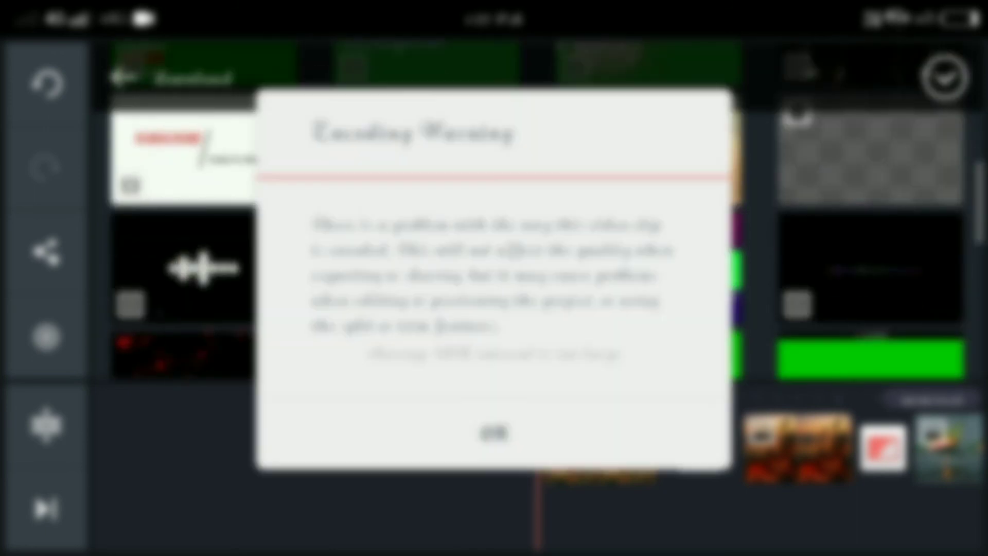
left_click(493, 433)
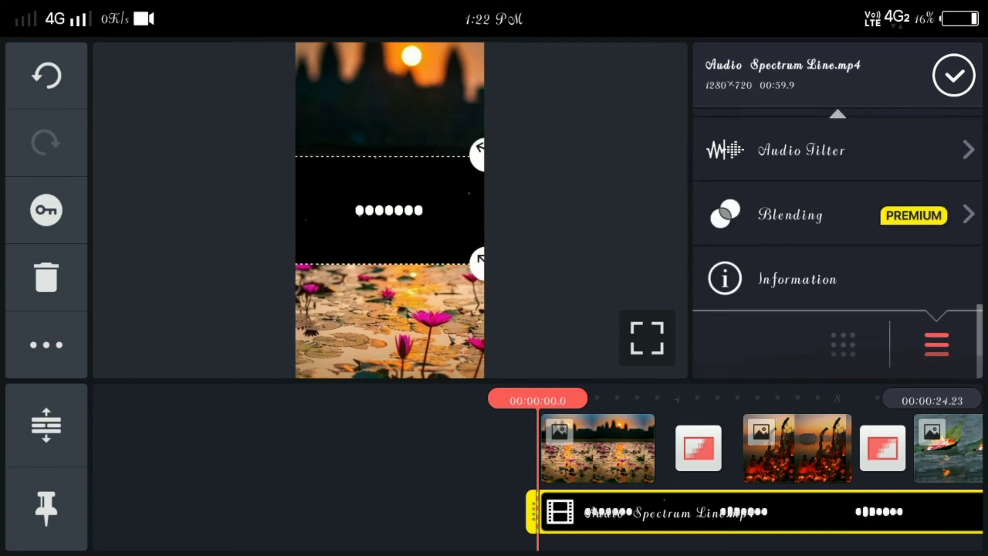
- Switch the Audio Spectrum Line layer to Screen blending and confirm the change
left_click(791, 215)
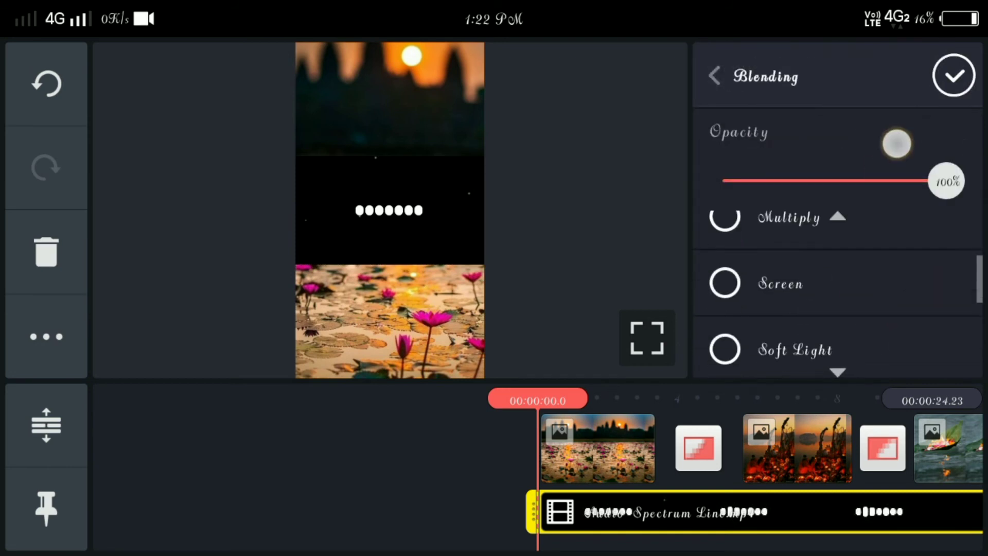
left_click(725, 282)
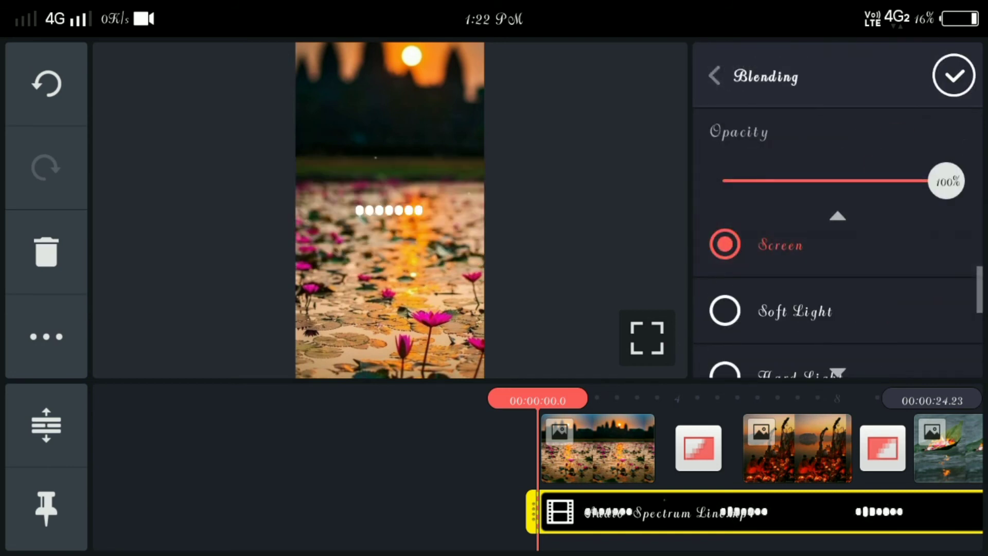
left_click(953, 75)
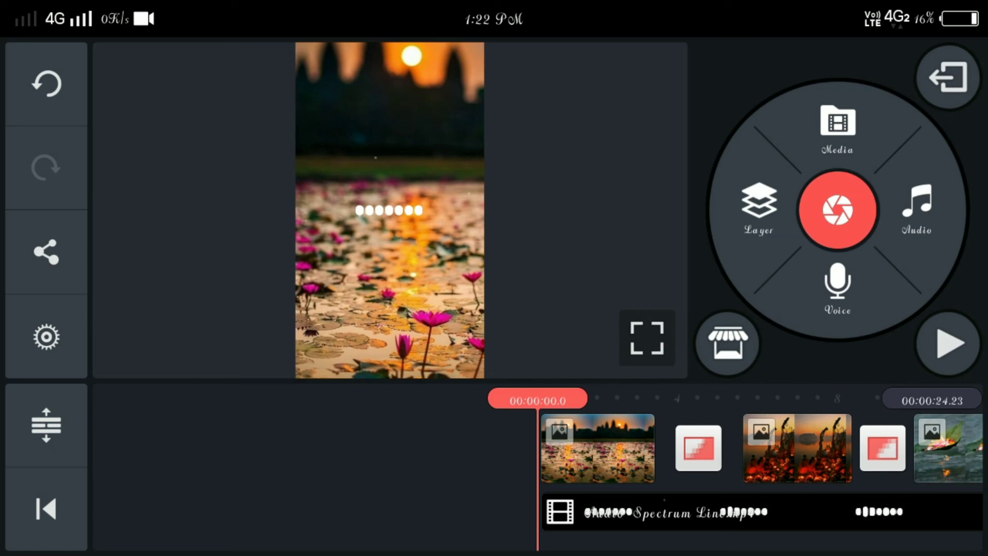
left_click(948, 342)
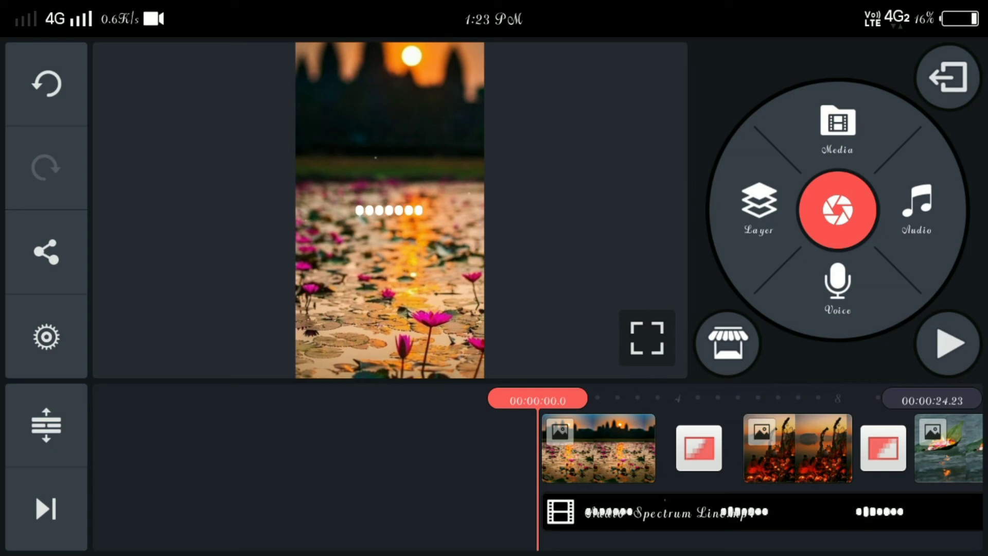
- Add the chhath puja song from the NCS Music folder as the music track
left_click(915, 208)
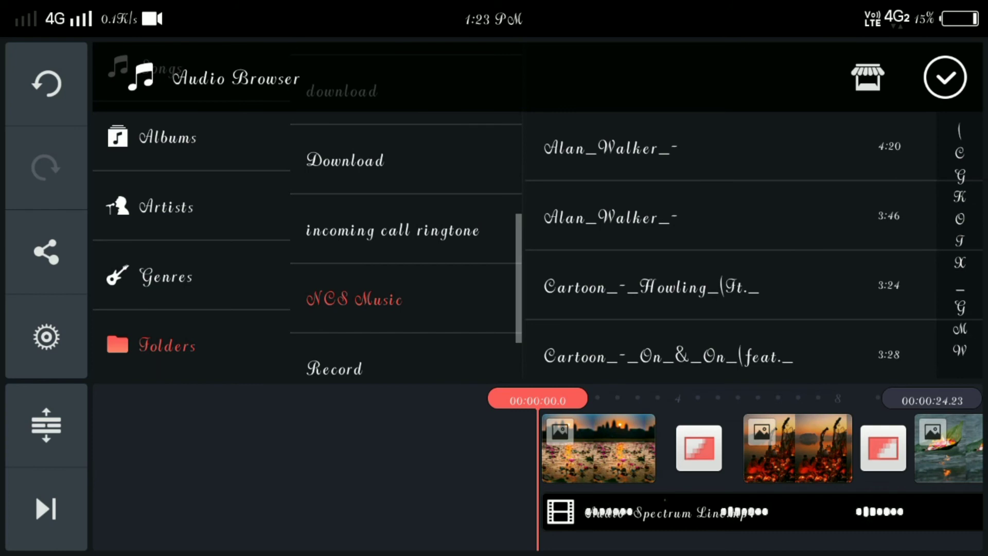
scroll("down", 3)
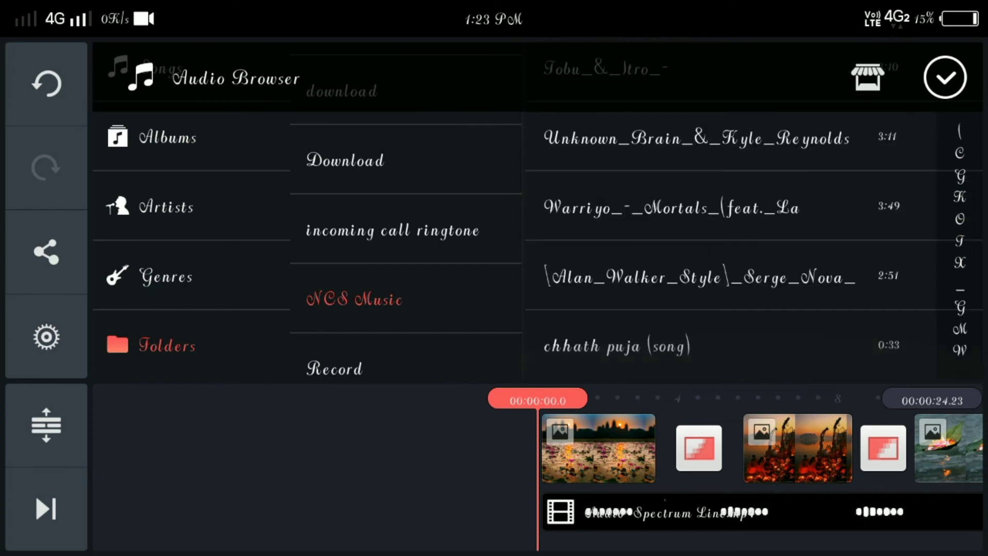
left_click(617, 346)
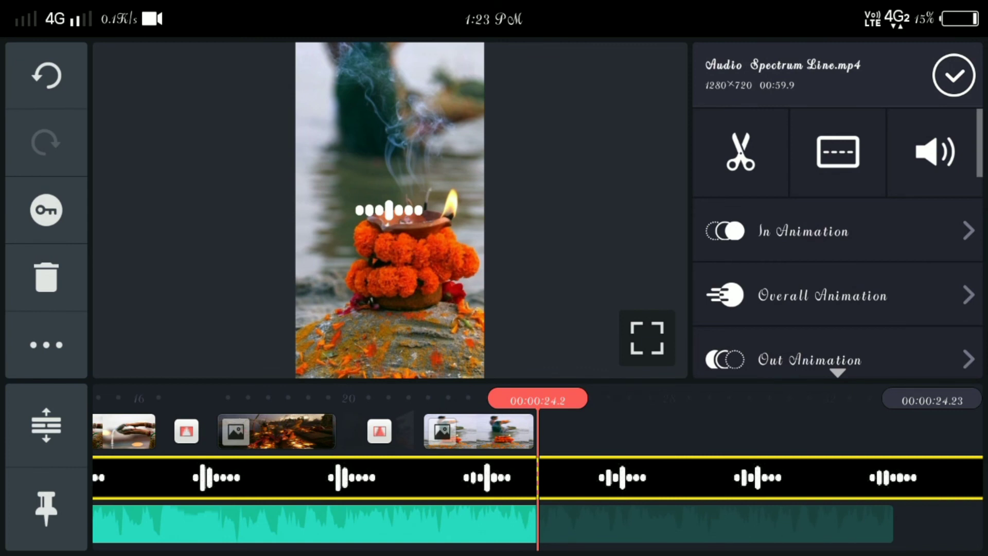
- Trim the spectrum overlay at the playhead so it ends with the slideshow at about 24 seconds
left_click(739, 152)
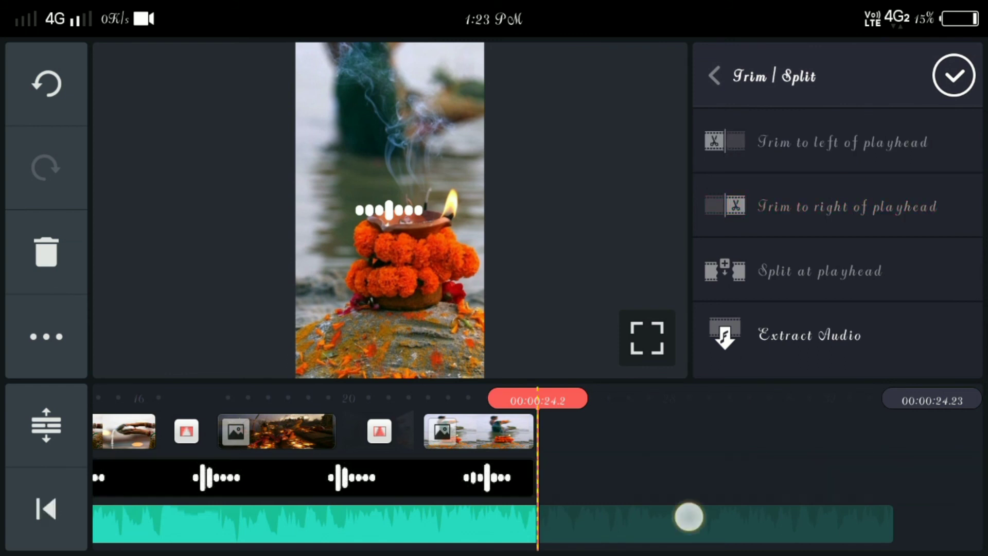
left_click(687, 523)
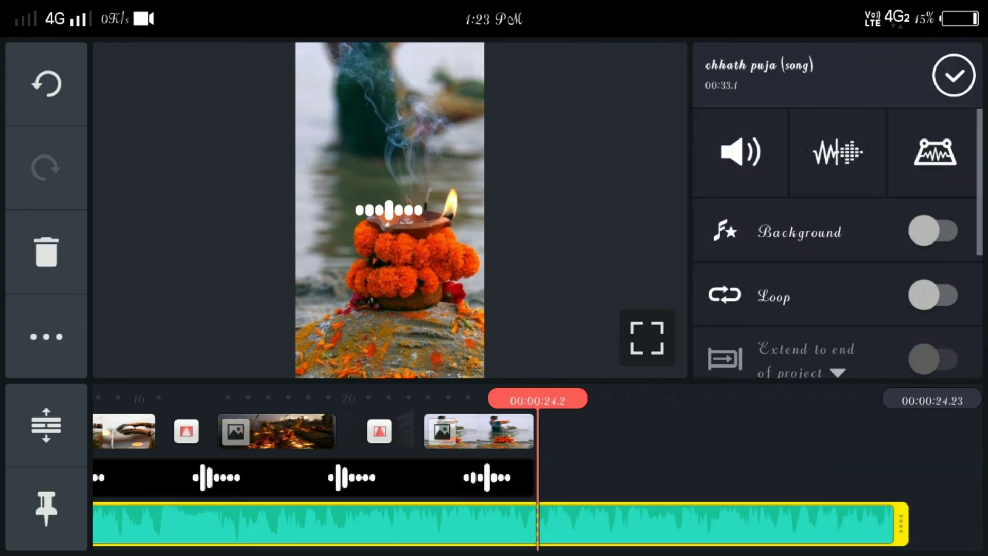
scroll("down", 3)
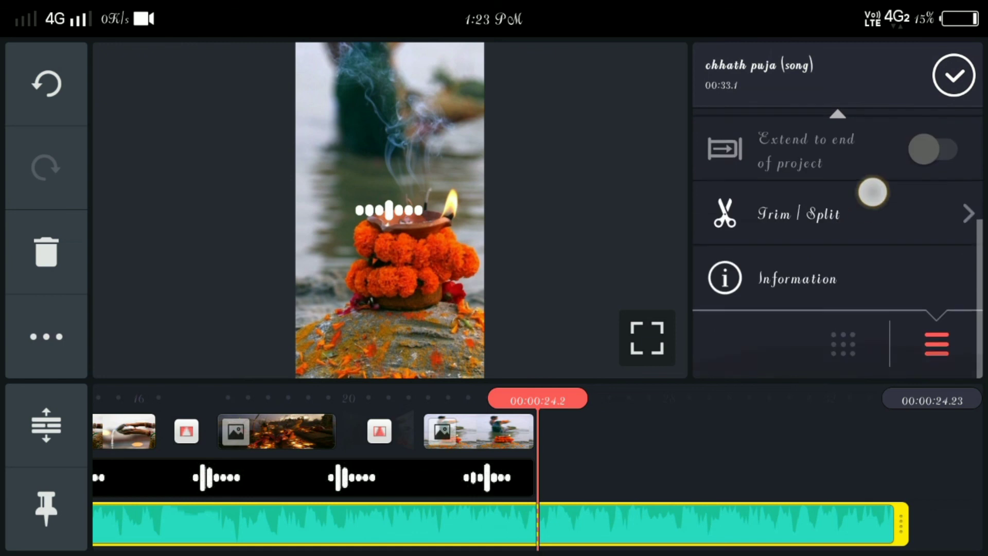
left_click(799, 214)
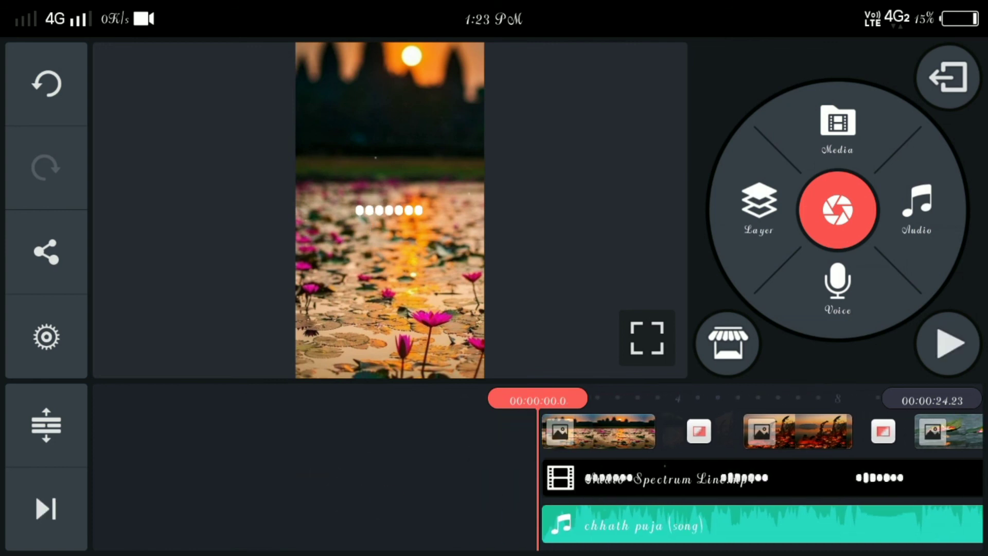
left_click(599, 432)
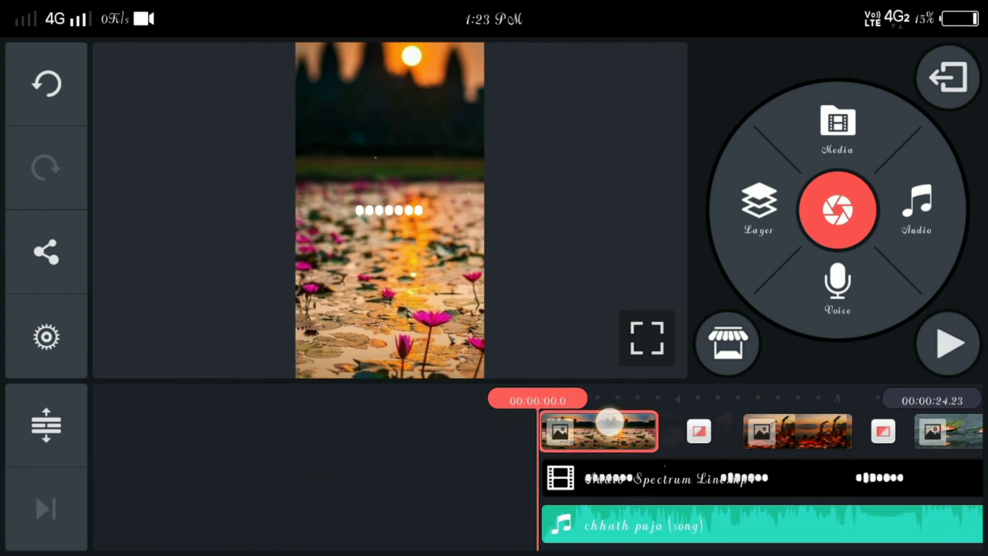
- Switch on Vignette for each photo clip, then preview the slideshow
left_click(597, 431)
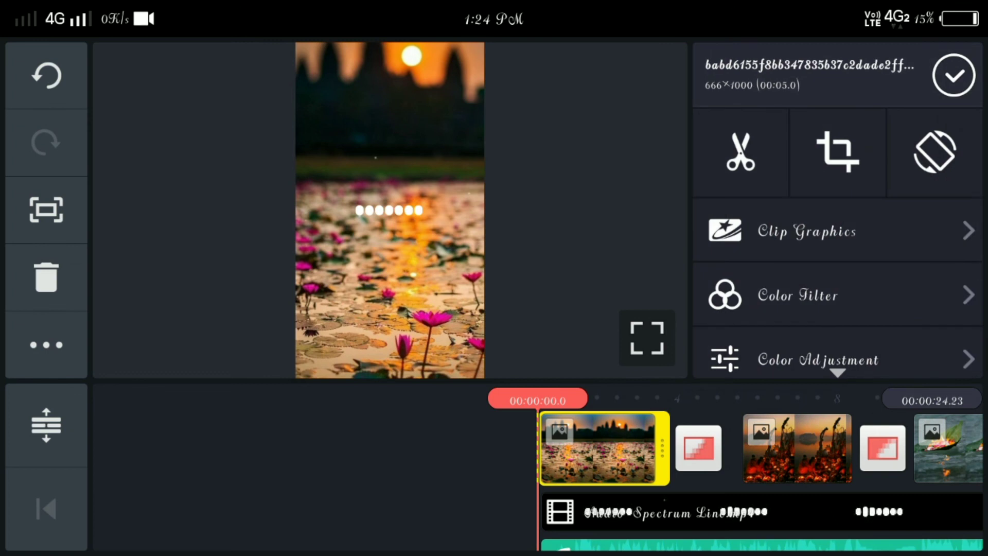
scroll("down", 3)
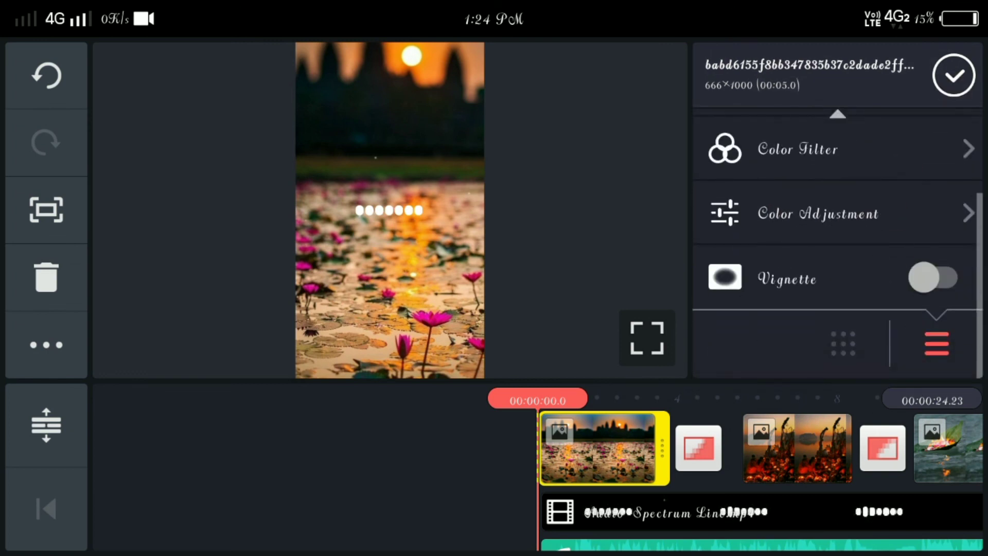
left_click(936, 277)
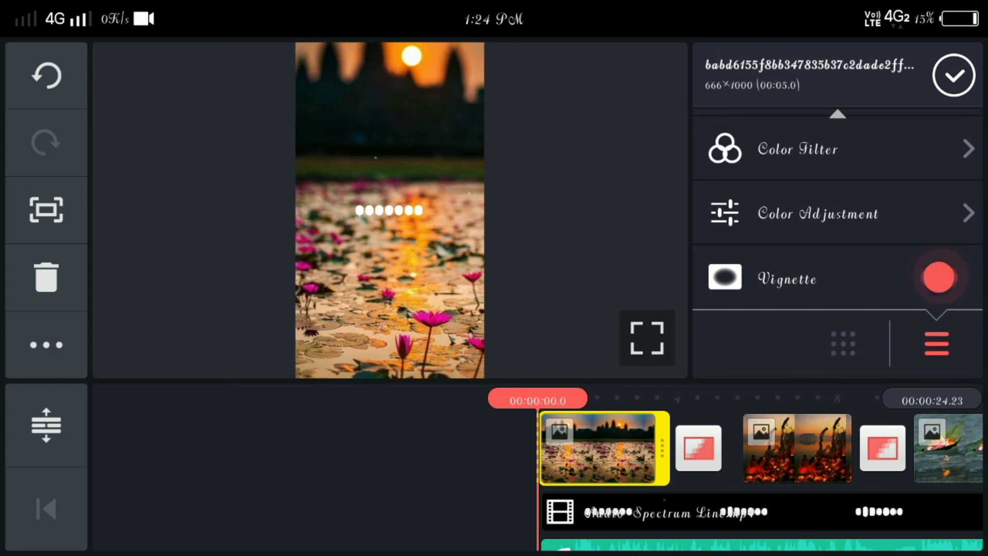
left_click(938, 277)
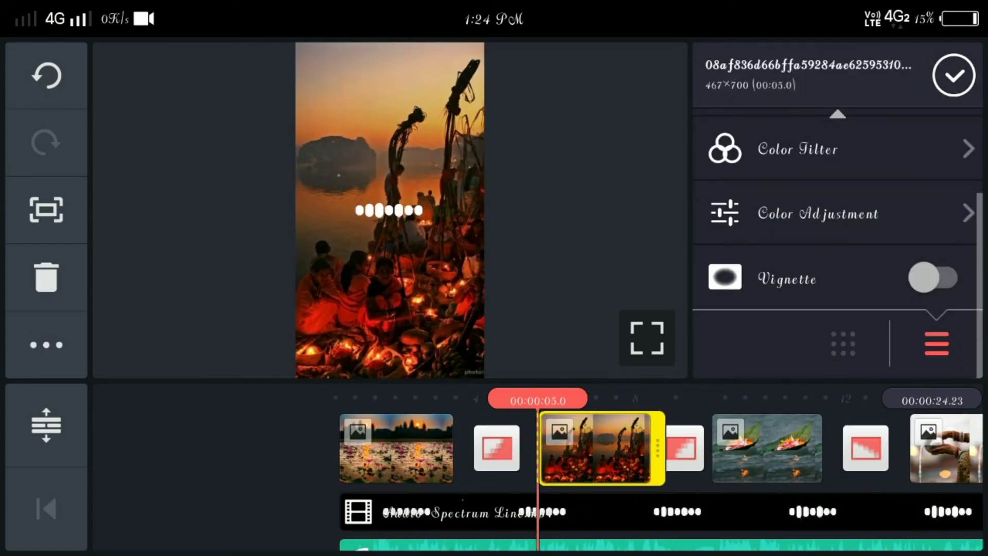
left_click(934, 277)
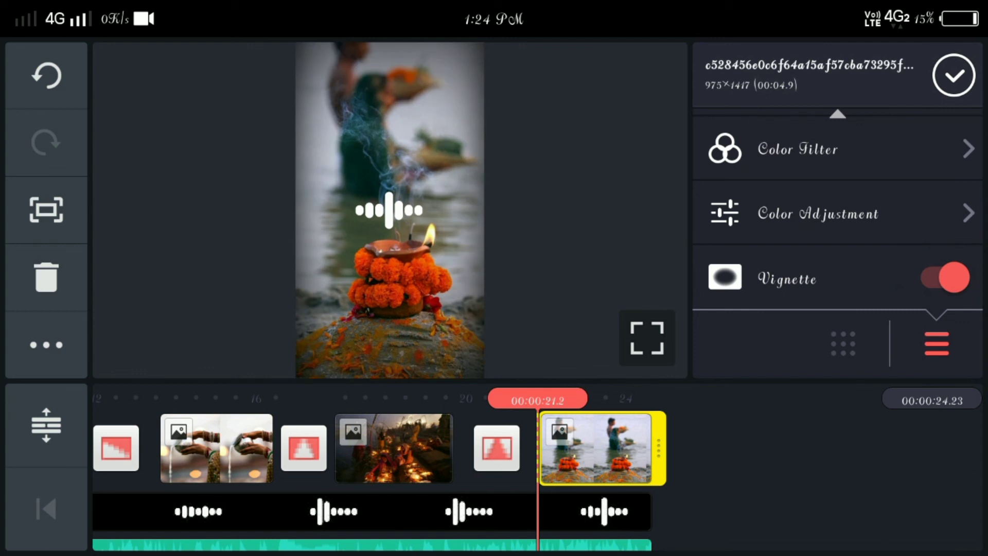
left_click(953, 74)
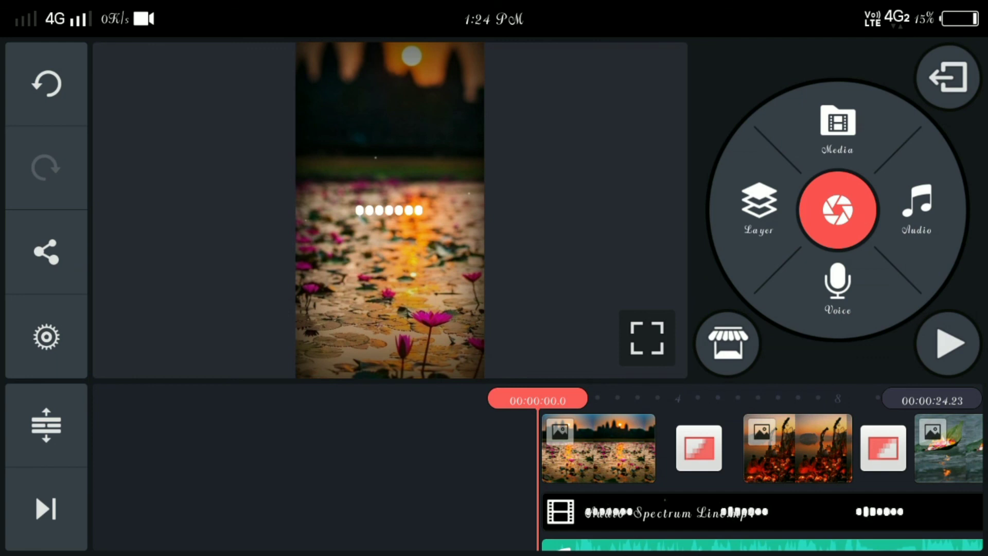
left_click(947, 341)
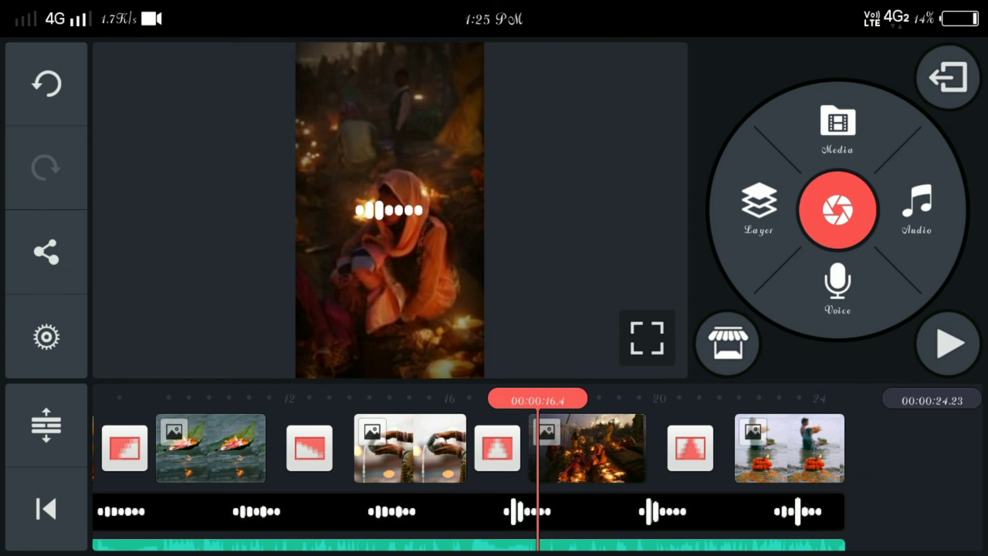
- Choose resolution and frame rate in Export and Share and start the export
left_click(46, 251)
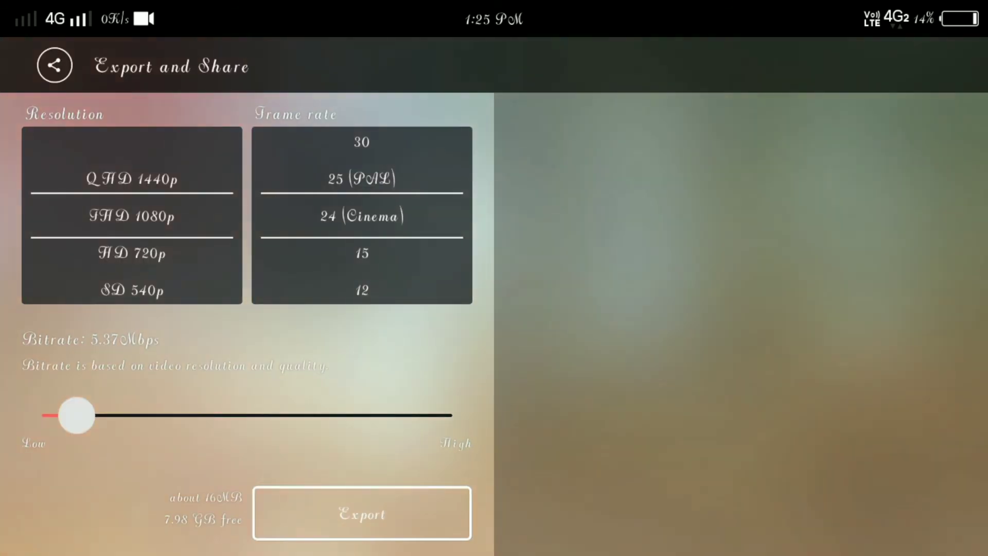
left_click_drag(75, 414, 125, 415)
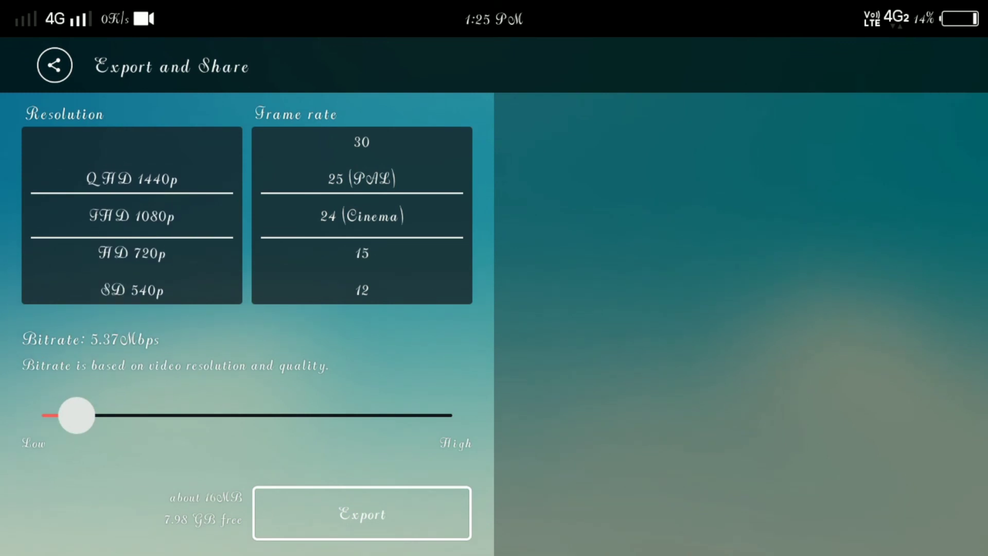
left_click(362, 512)
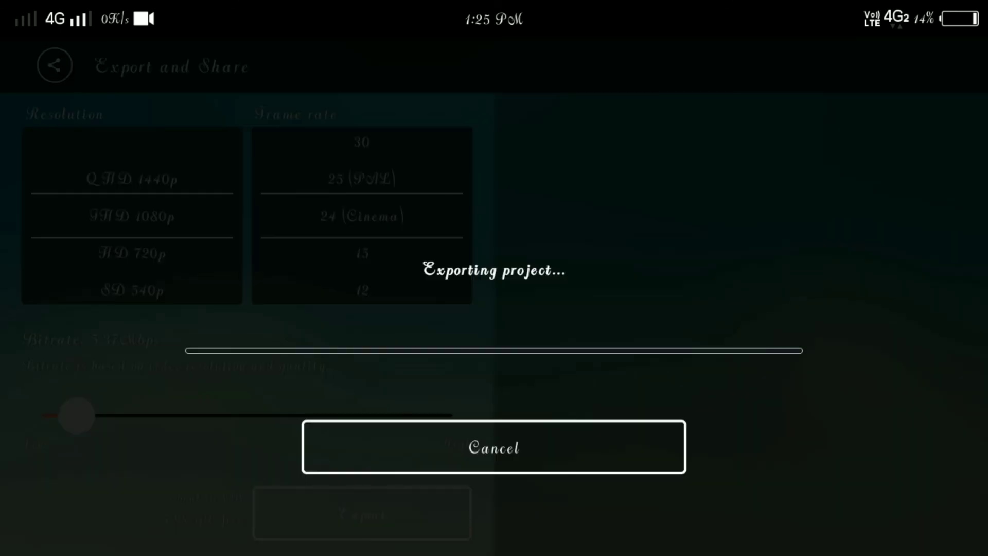